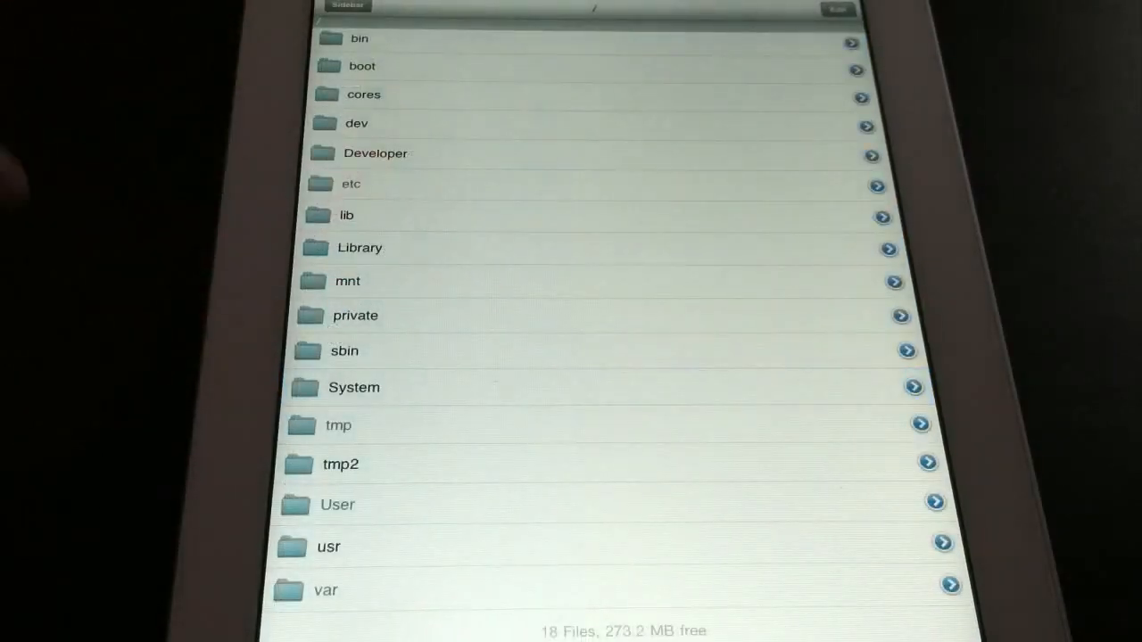
- In iFile, browse to /System/Library/CoreServices/SpringBoard.app and scroll down to K93AP.plist
{"action": "left_click", "coordinate": [354, 387]}
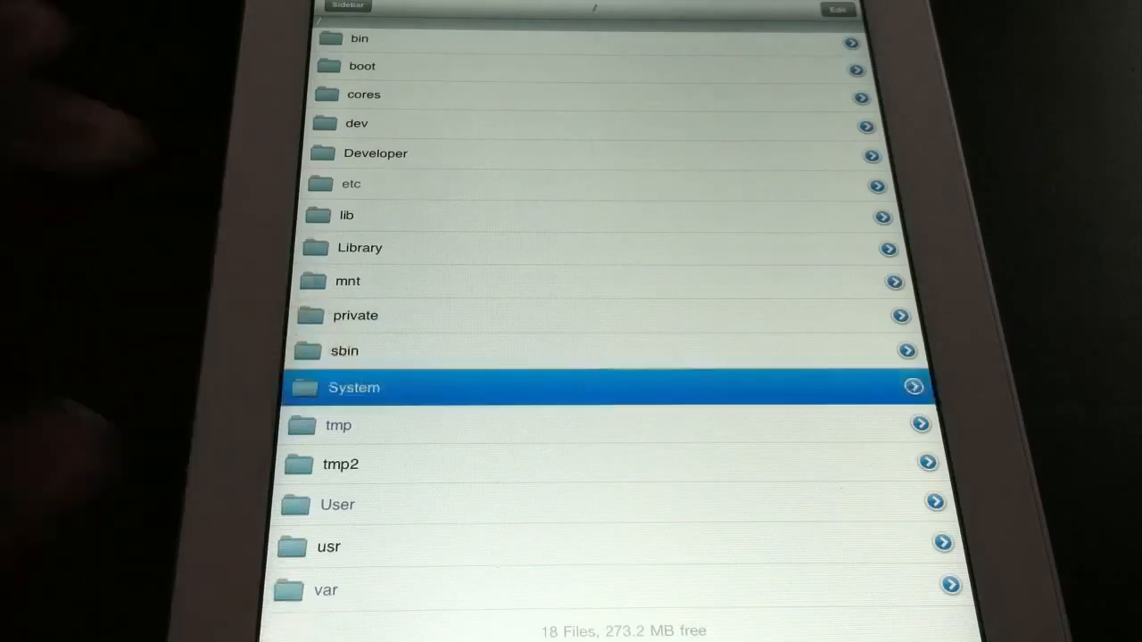
{"action": "left_click", "coordinate": [353, 388]}
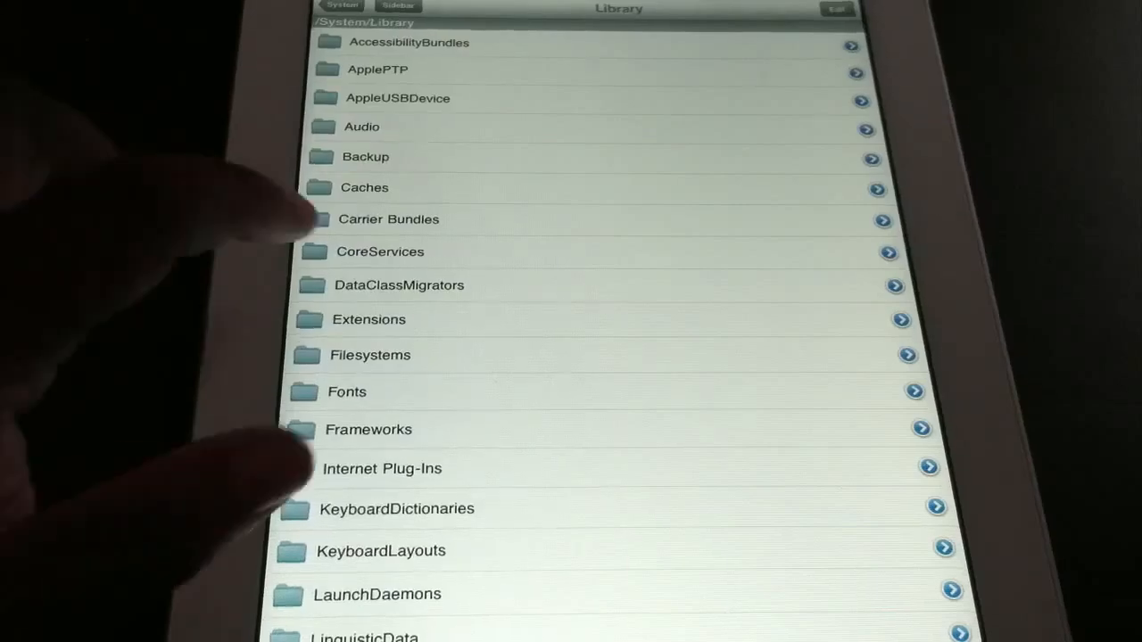
{"action": "left_click", "coordinate": [380, 251]}
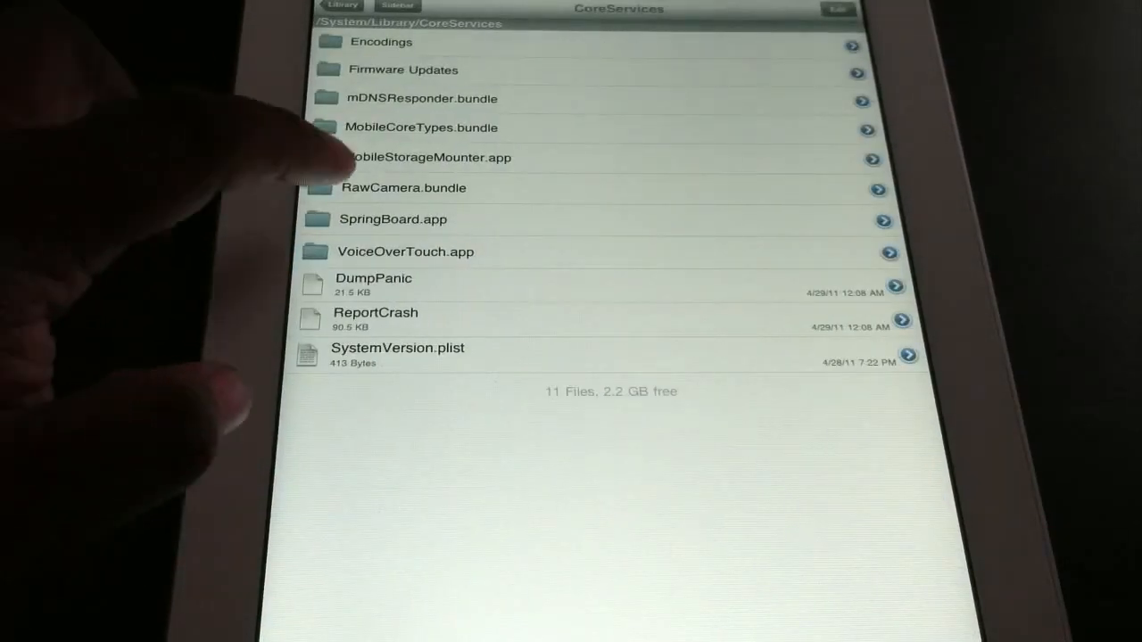
{"action": "left_click", "coordinate": [391, 218]}
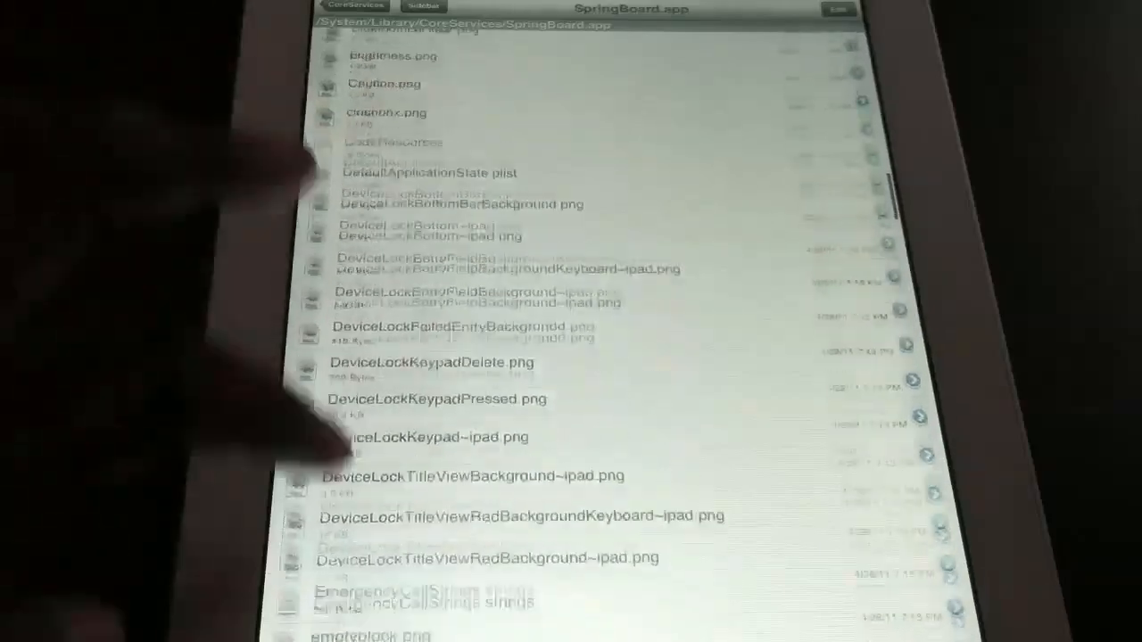
{"action": "scroll", "scroll_direction": "down", "scroll_amount": 3}
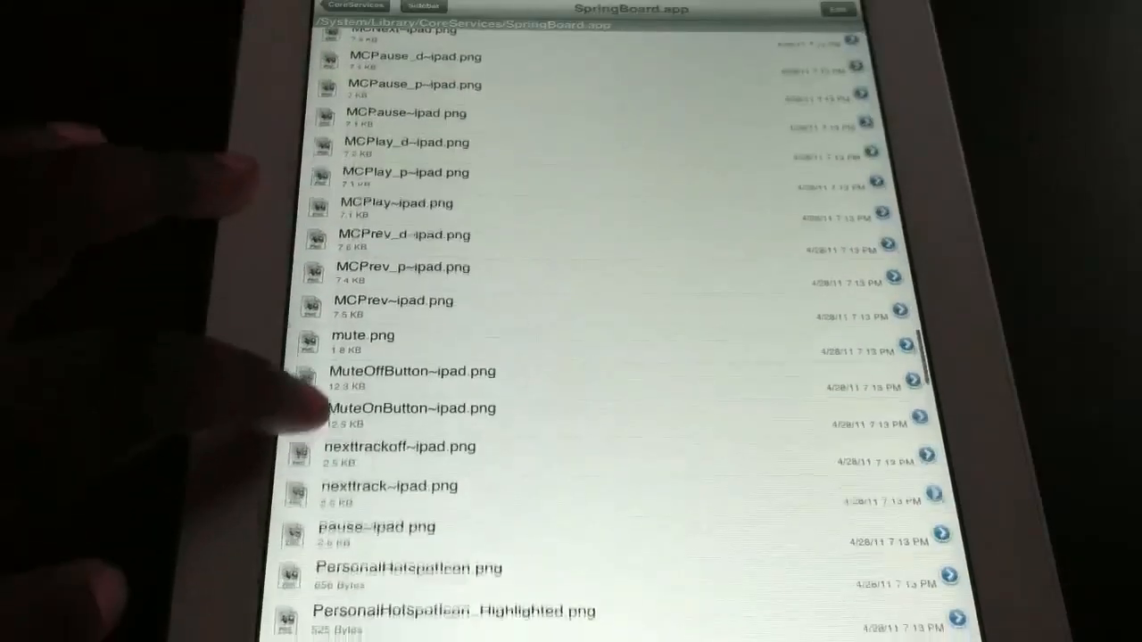
{"action": "scroll", "scroll_direction": "down", "scroll_amount": 3}
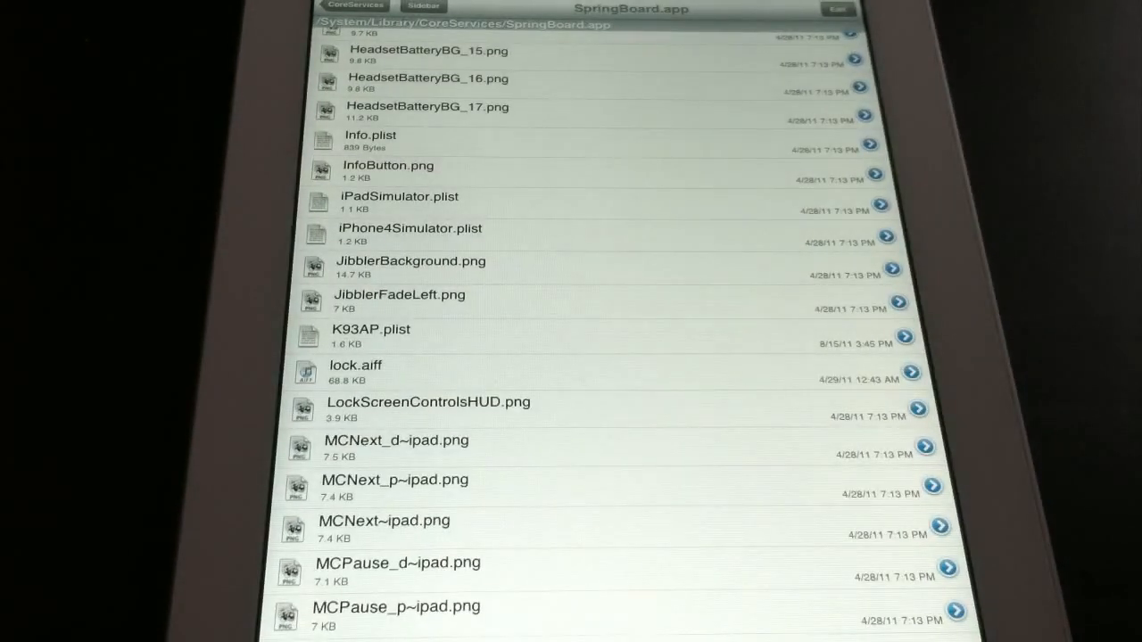
- Open K93AP.plist in iFile's text viewer to read its XML capability keys
{"action": "left_click", "coordinate": [370, 329]}
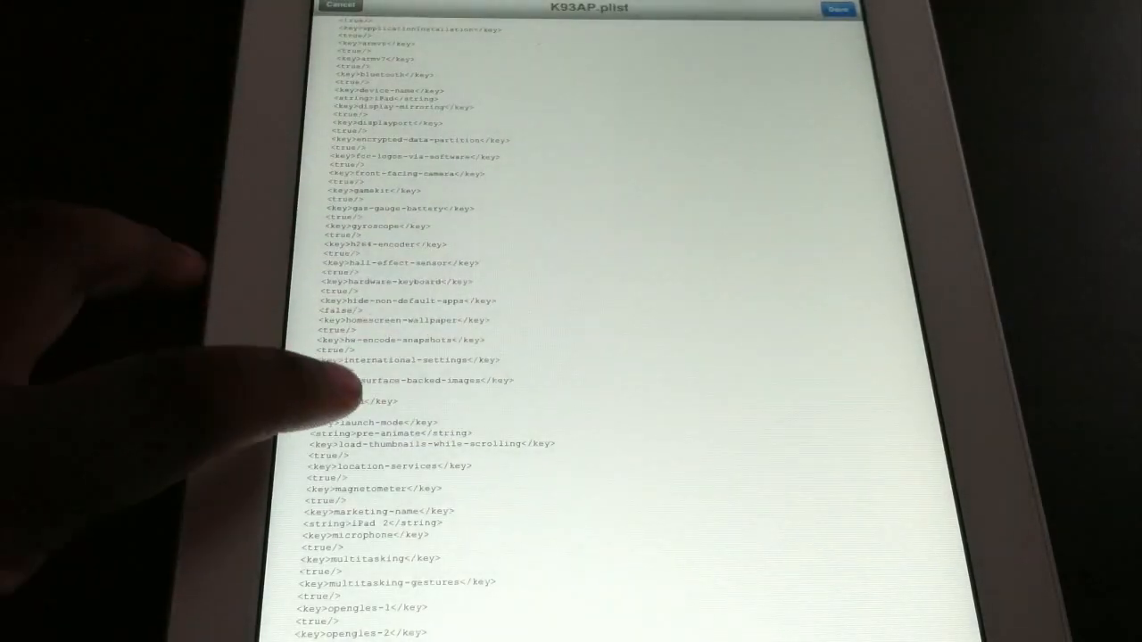
{"action": "left_click", "coordinate": [402, 392]}
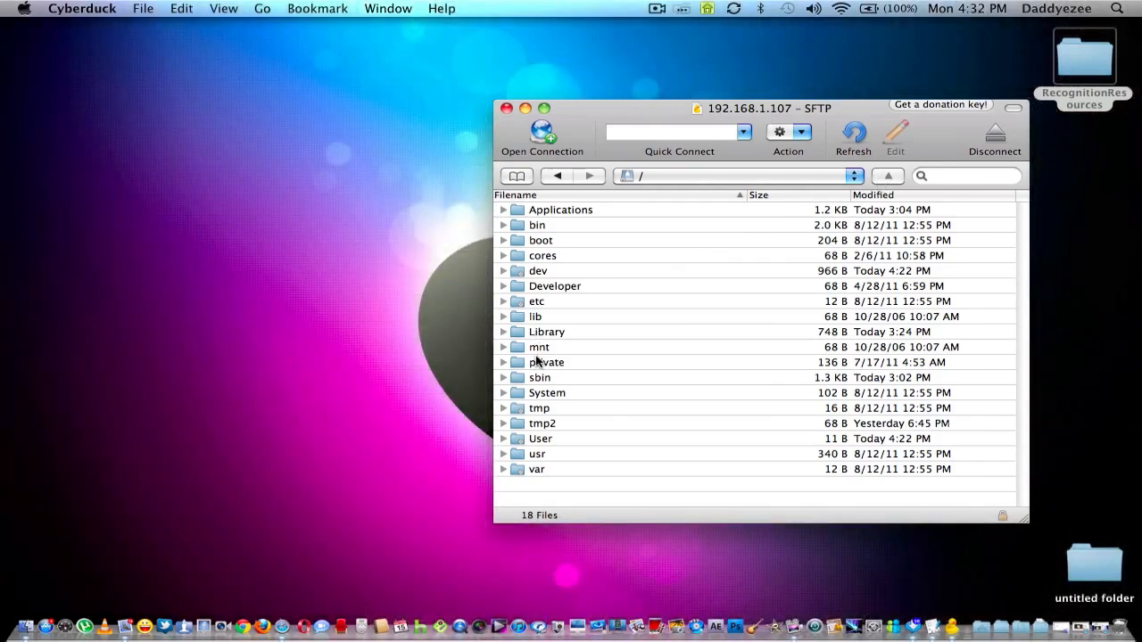
- In the SFTP browser, go to System/Library/CoreServices/SpringBoard.app and scroll to K93AP.plist
{"action": "double_click", "coordinate": [546, 392]}
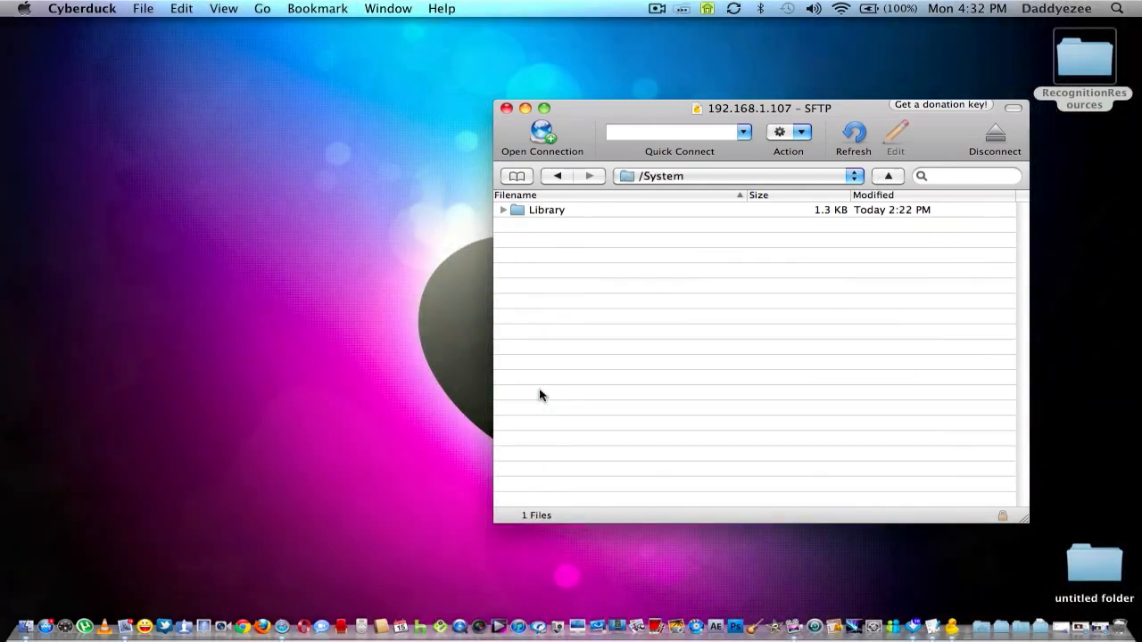
{"action": "double_click", "coordinate": [545, 208]}
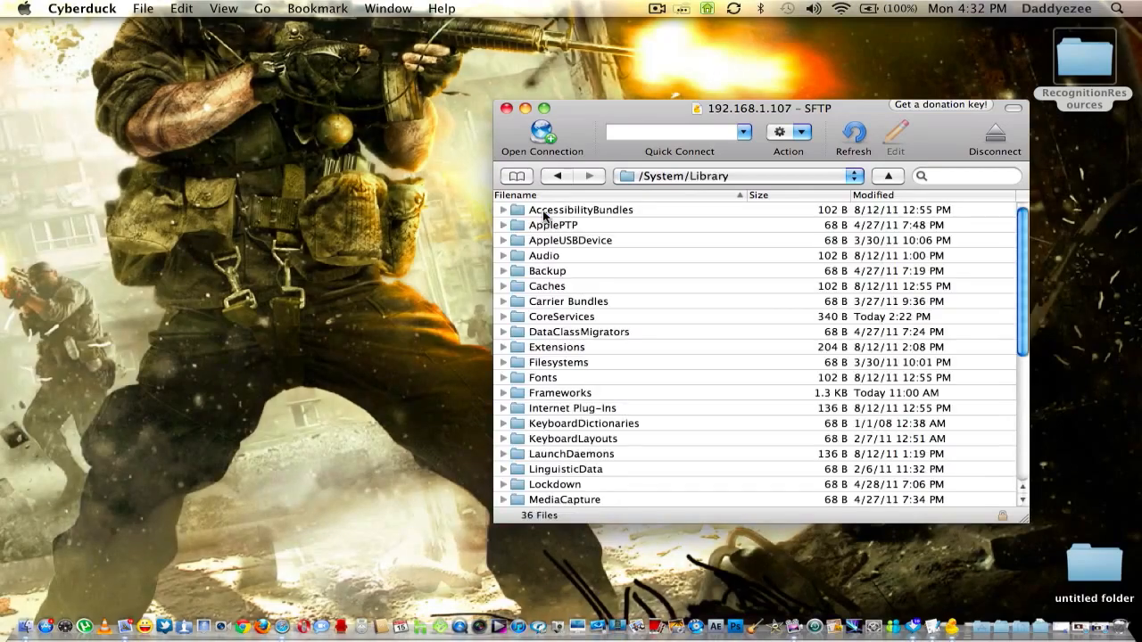
{"action": "mouse_move", "coordinate": [561, 318]}
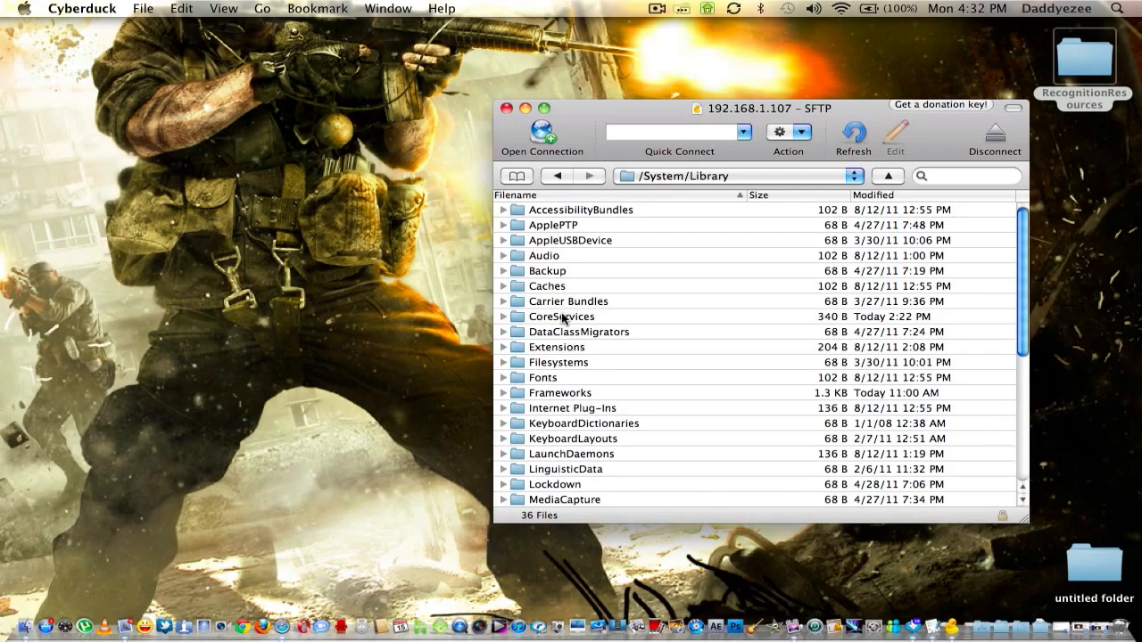
{"action": "double_click", "coordinate": [561, 317]}
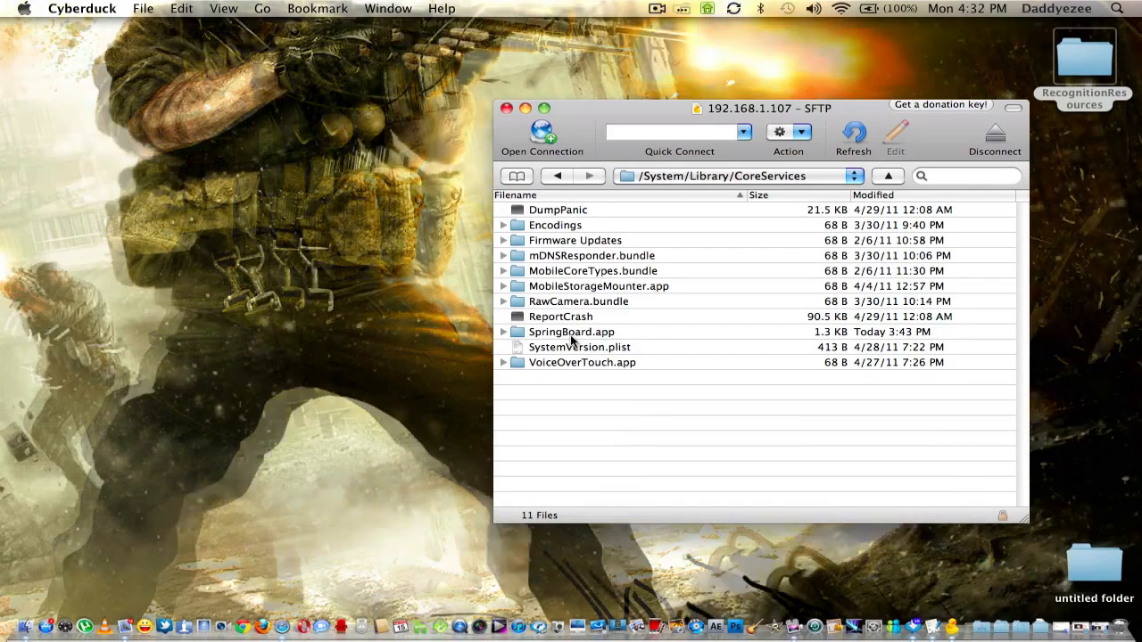
{"action": "double_click", "coordinate": [571, 331]}
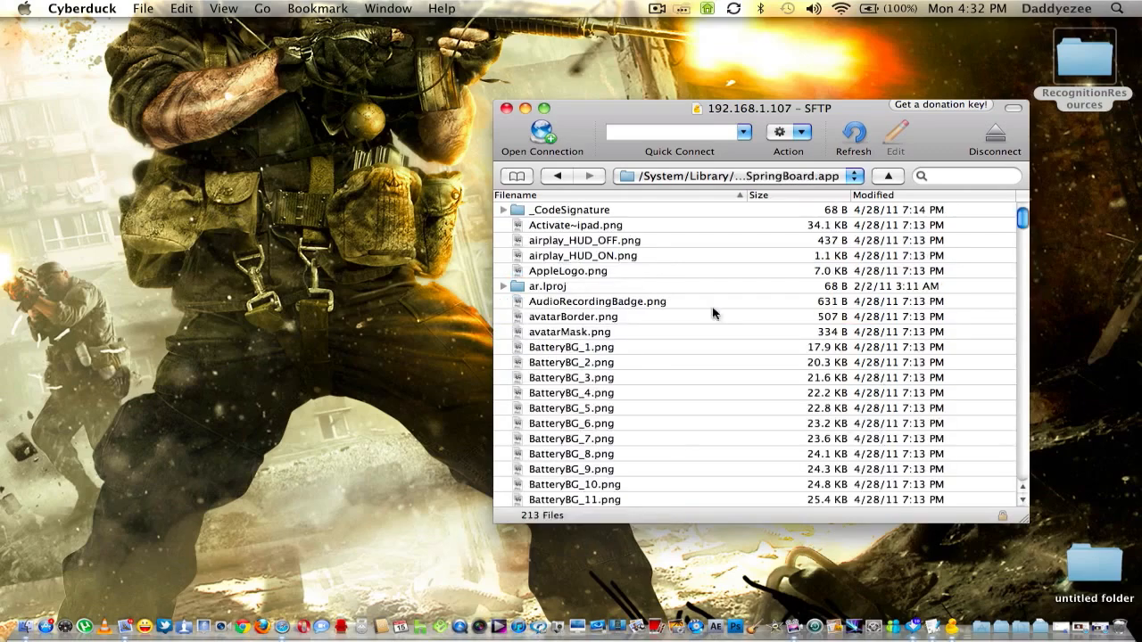
{"action": "scroll", "scroll_direction": "down", "scroll_amount": 3}
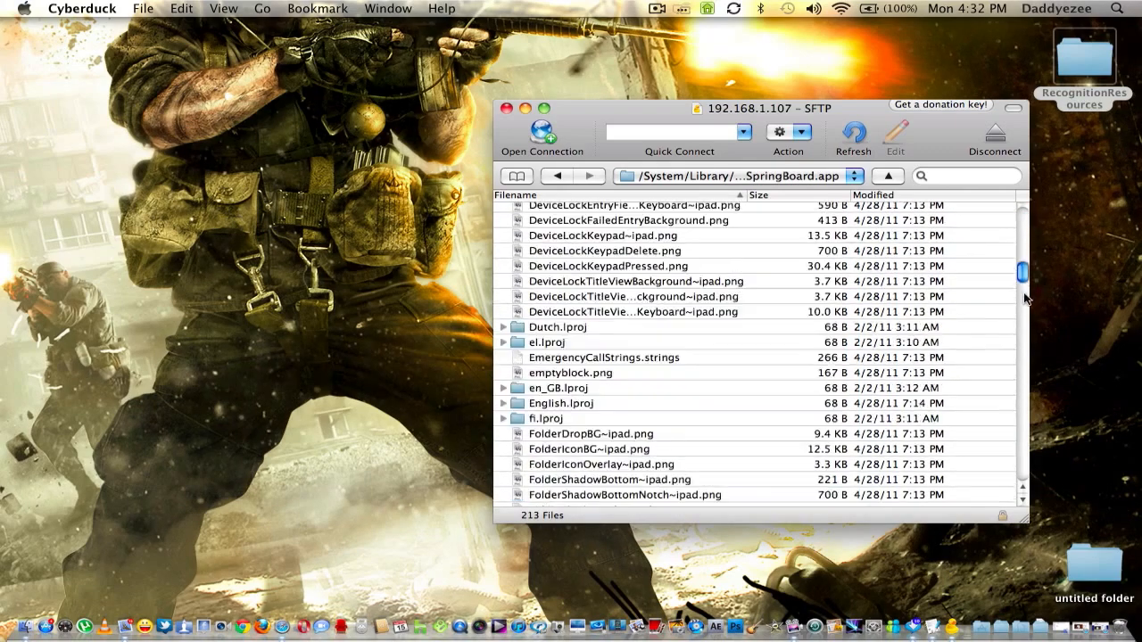
{"action": "scroll", "scroll_direction": "down", "scroll_amount": 3}
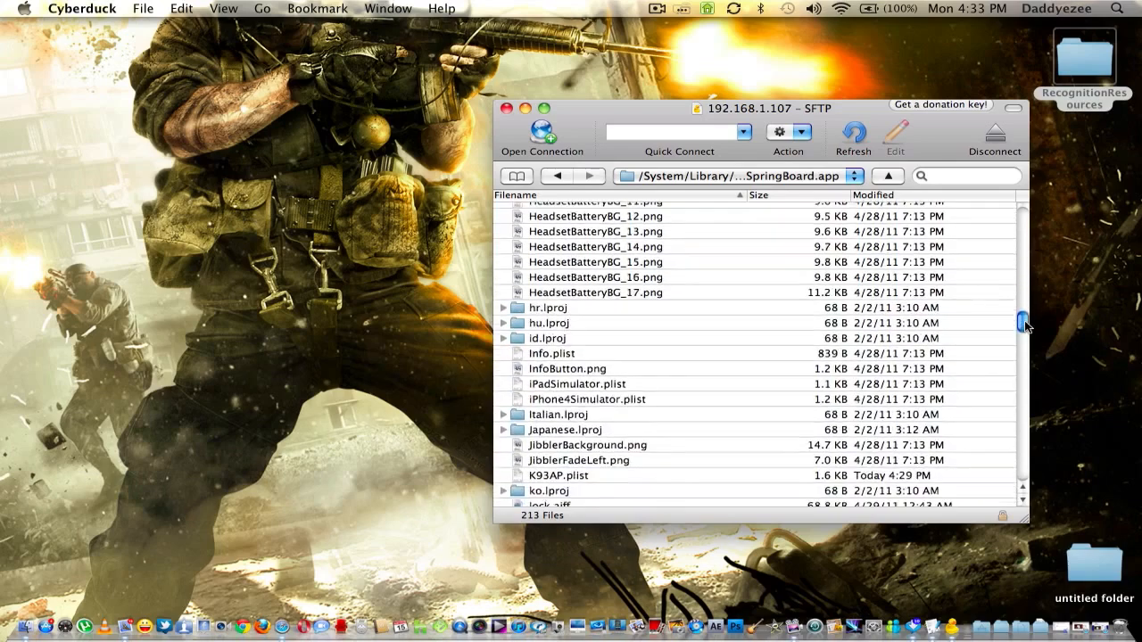
{"action": "scroll", "scroll_direction": "down", "scroll_amount": 3}
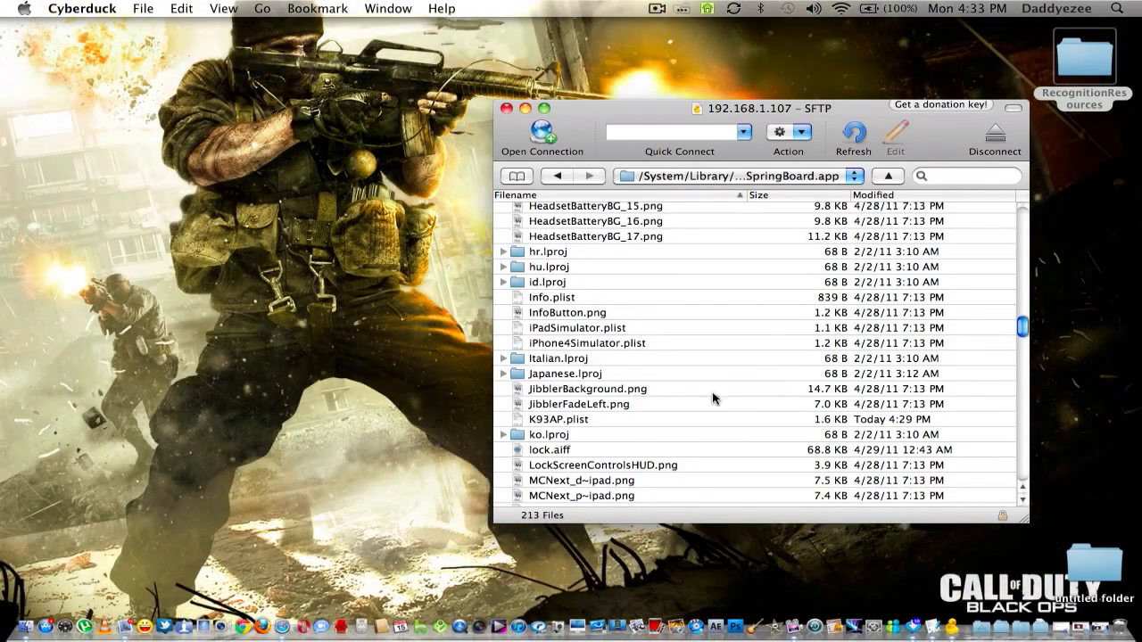
{"action": "mouse_move", "coordinate": [556, 425]}
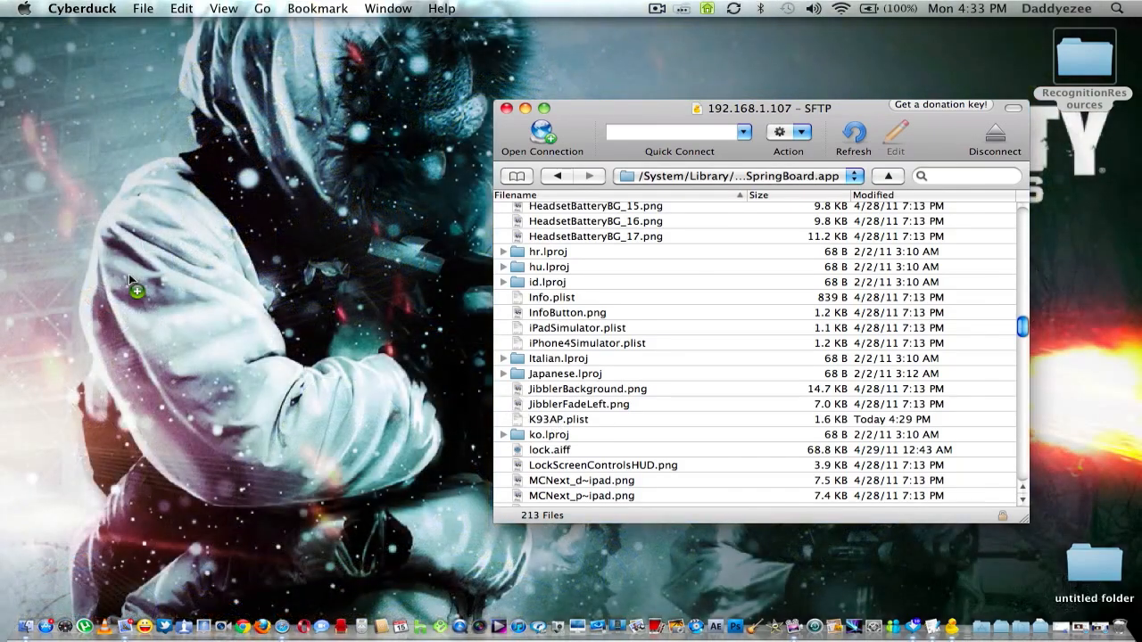
- Drag K93AP.plist onto the desktop, allowing the iPad's unknown host key
{"action": "left_click_drag", "start_coordinate": [556, 420], "coordinate": [130, 276]}
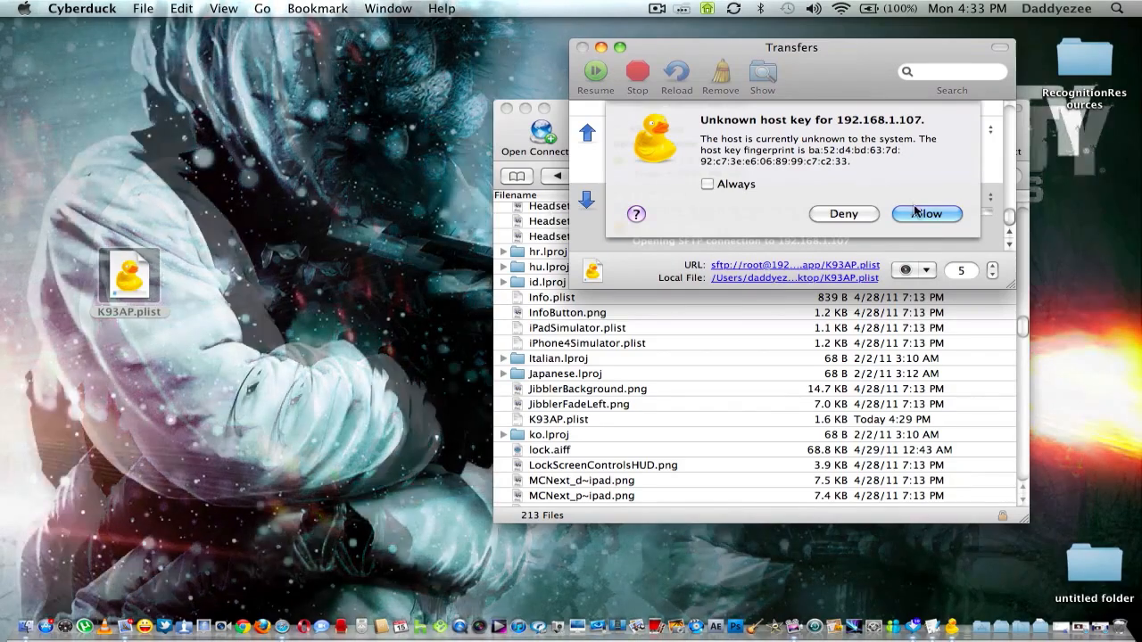
{"action": "left_click", "coordinate": [926, 214]}
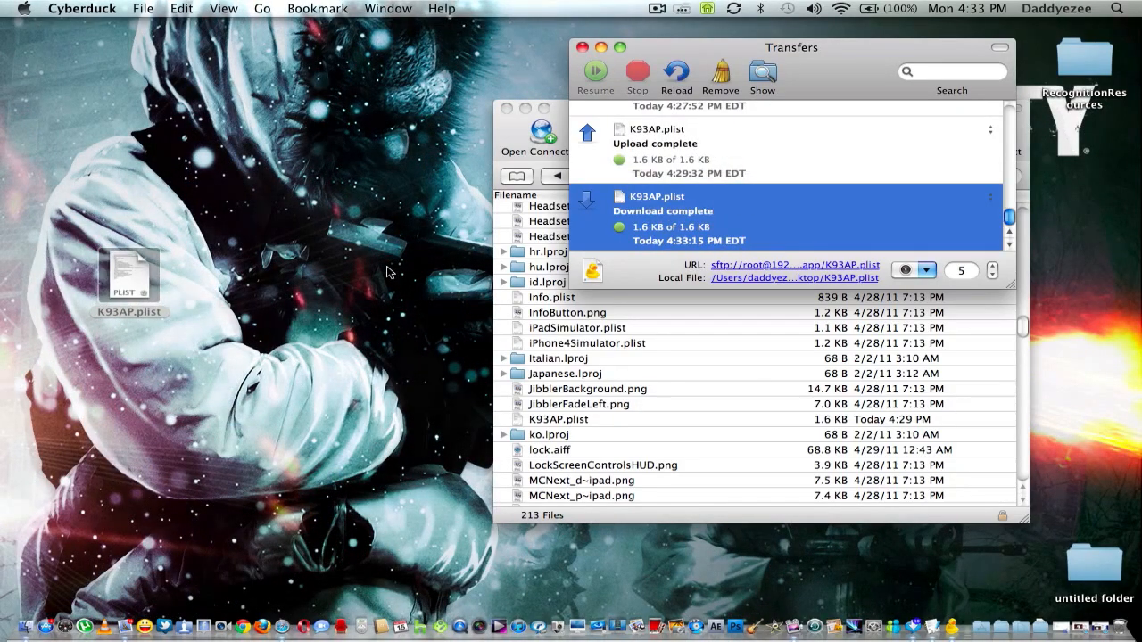
{"action": "left_click", "coordinate": [129, 276]}
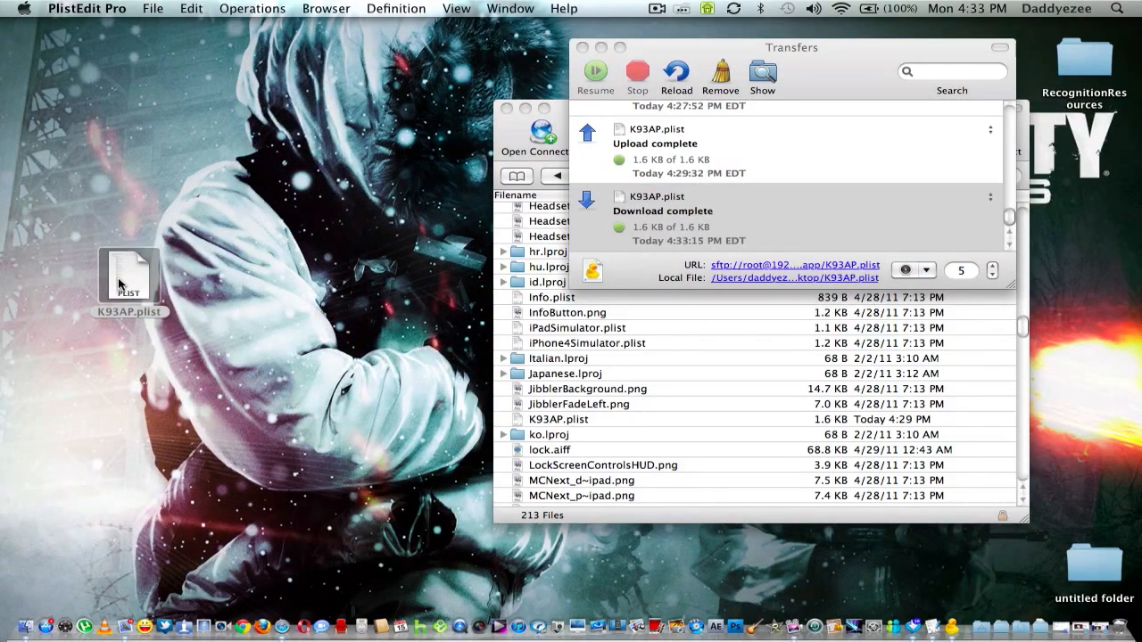
- Open K93AP.plist and add a new Boolean entry named voice-control
{"action": "double_click", "coordinate": [130, 276]}
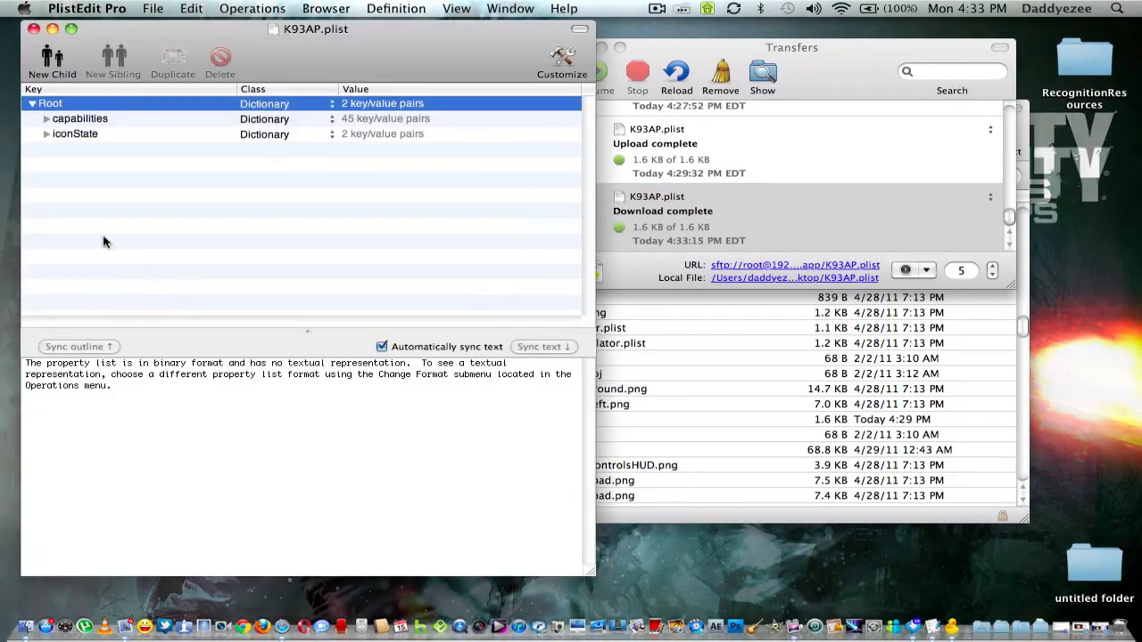
{"action": "left_click", "coordinate": [45, 119]}
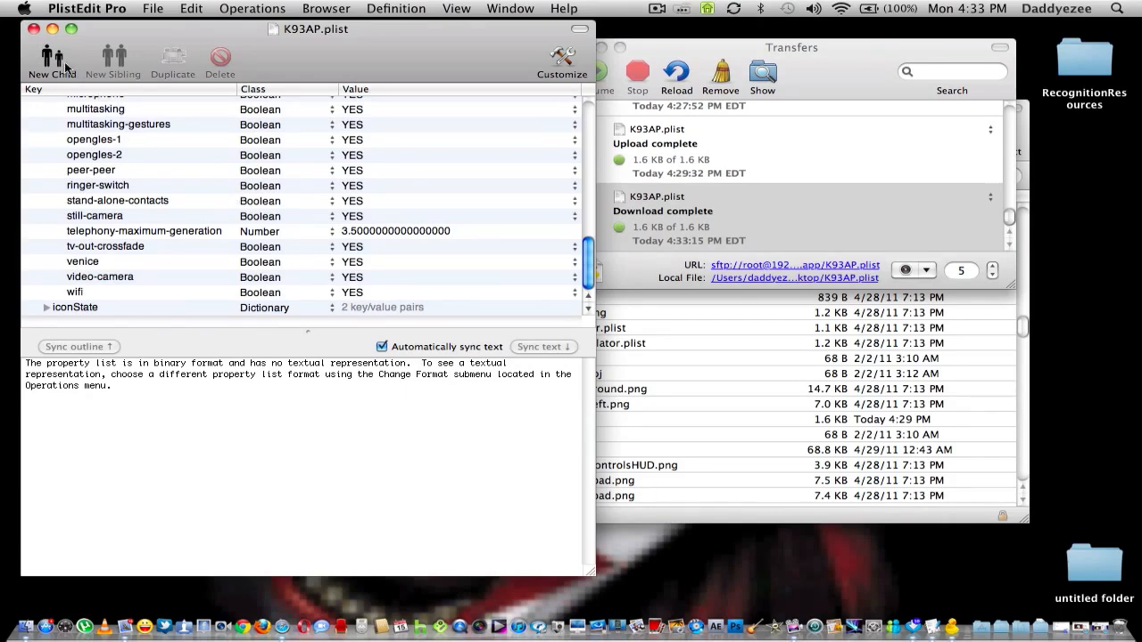
{"action": "left_click", "coordinate": [51, 55]}
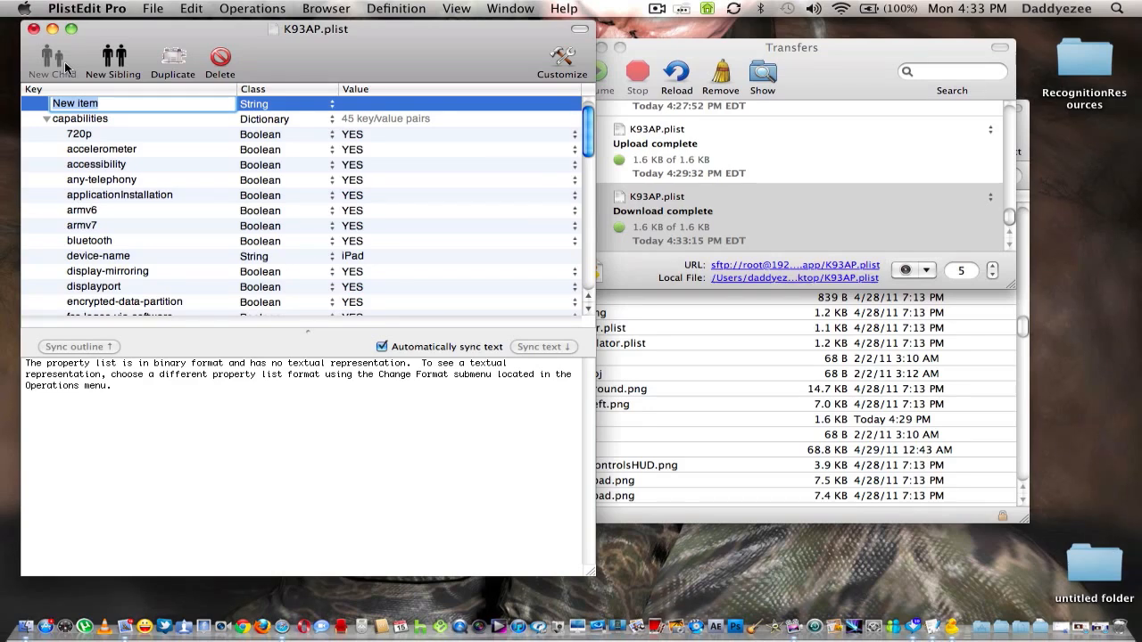
{"action": "type", "text": "voice-"}
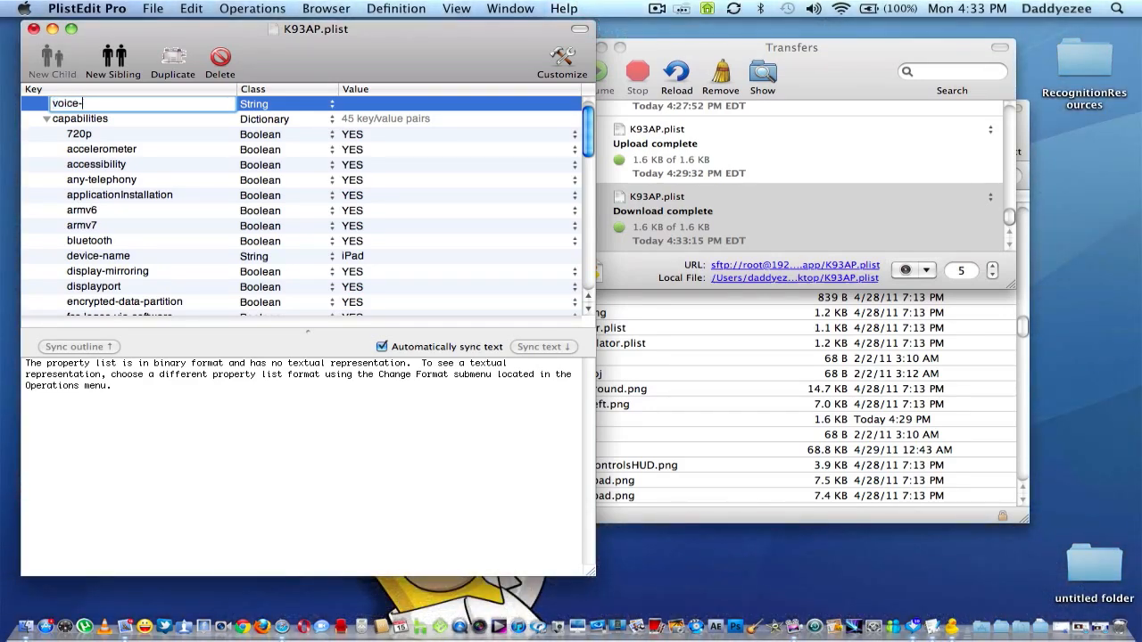
{"action": "type", "text": "control"}
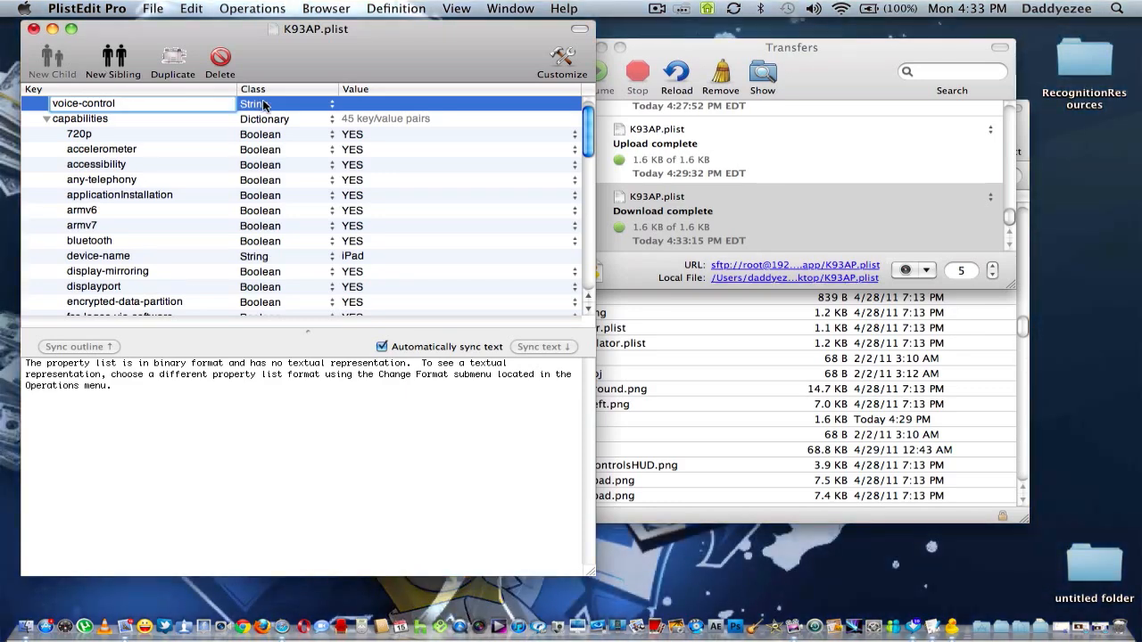
{"action": "left_click", "coordinate": [330, 104]}
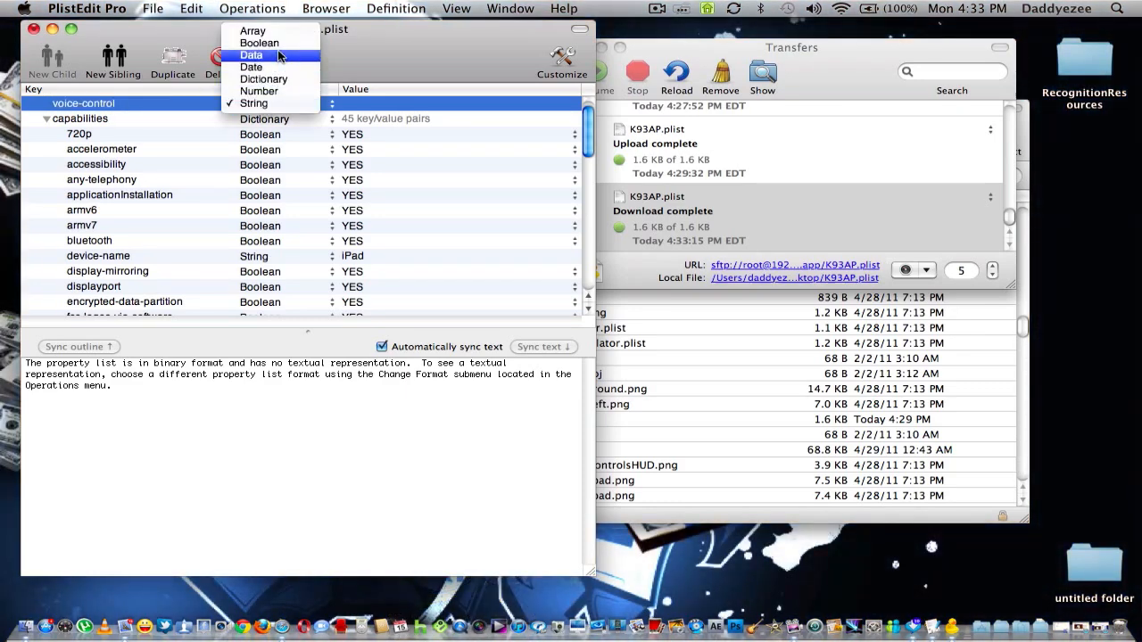
{"action": "left_click", "coordinate": [259, 43]}
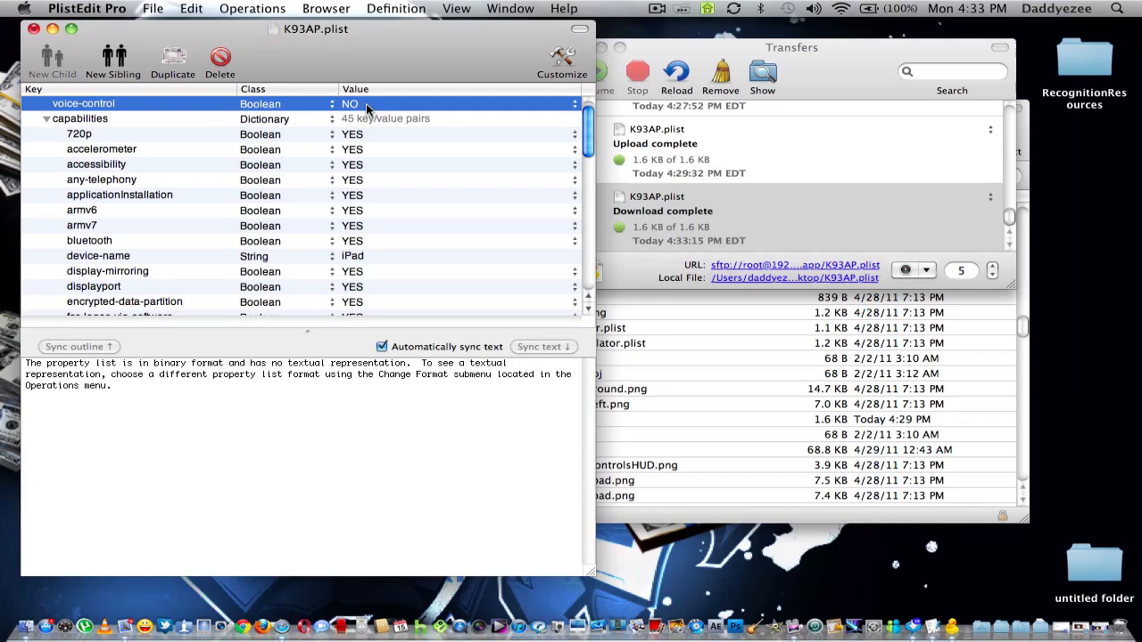
- Move the voice-control entry into the capabilities dictionary, above wifi
{"action": "double_click", "coordinate": [351, 103]}
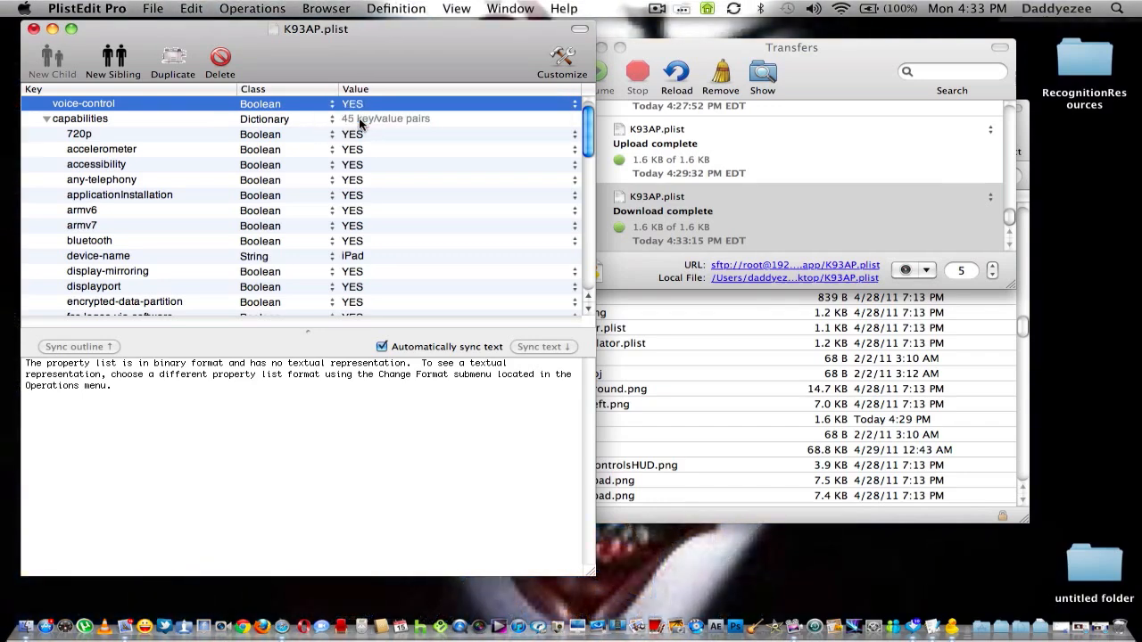
{"action": "left_click", "coordinate": [80, 118]}
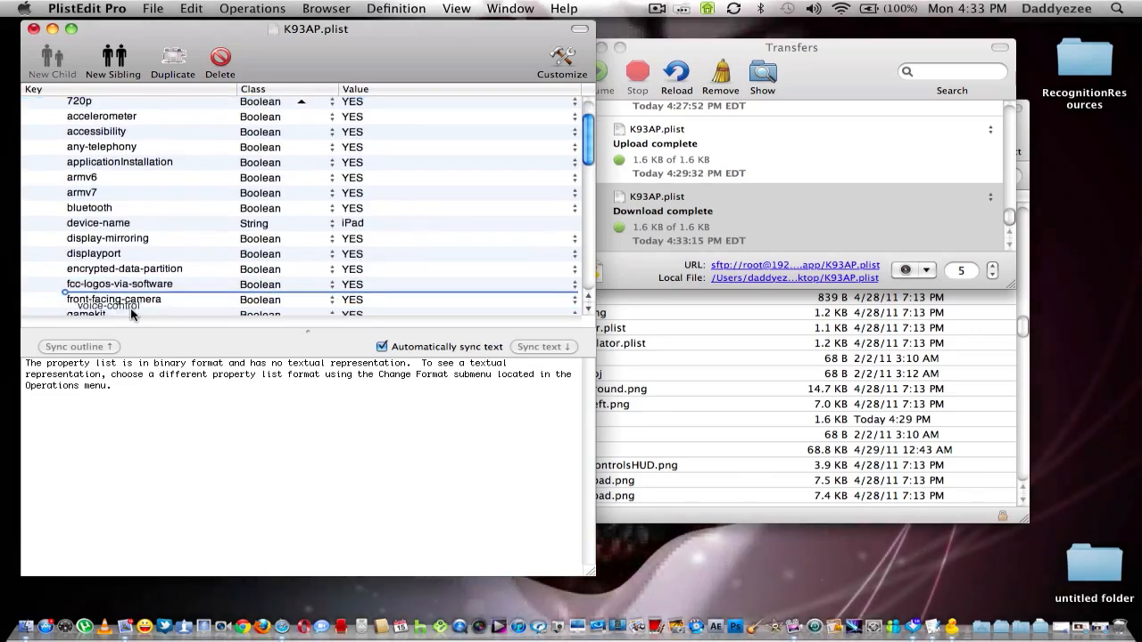
{"action": "scroll", "scroll_direction": "down", "scroll_amount": 3}
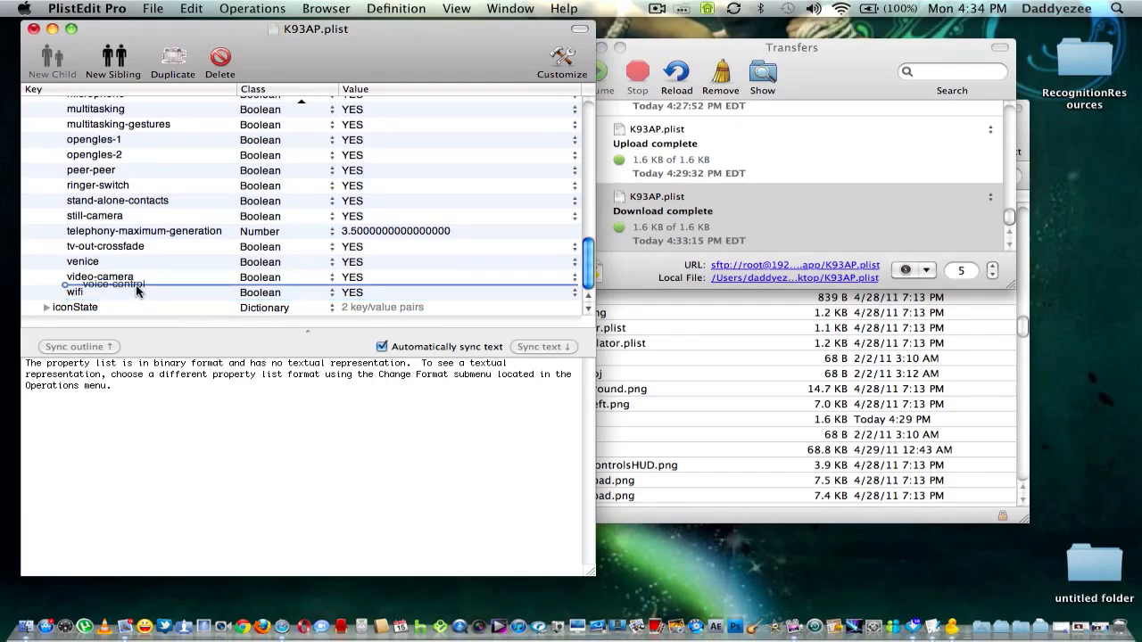
{"action": "left_click", "coordinate": [98, 292]}
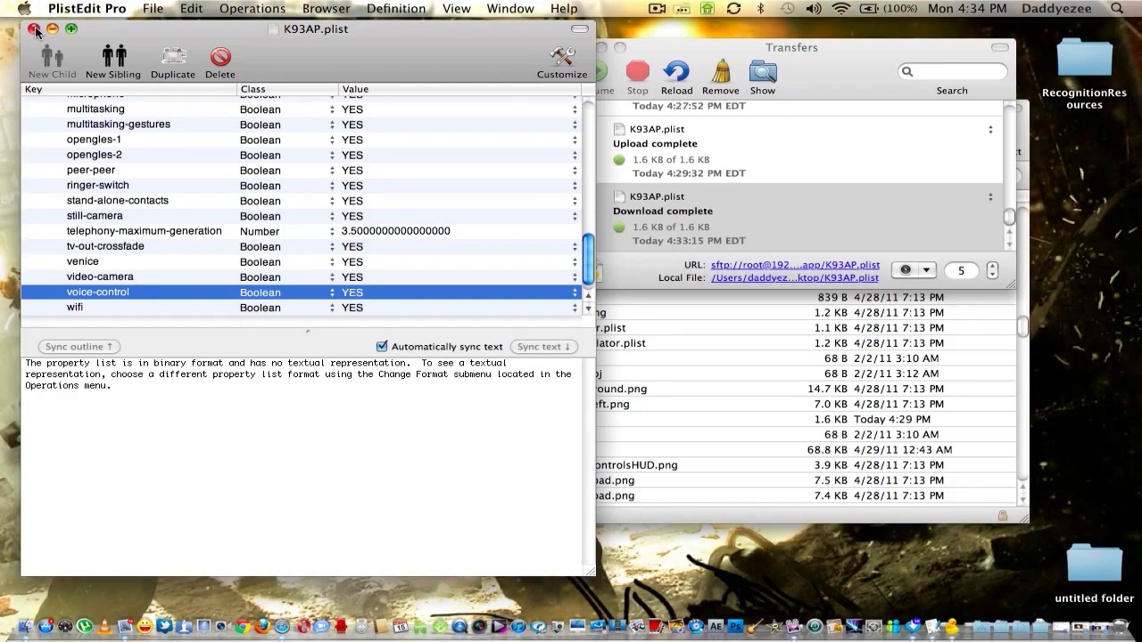
- Upload the edited K93AP.plist to SpringBoard.app, allowing the host key and overwriting the original
{"action": "left_click", "coordinate": [34, 30]}
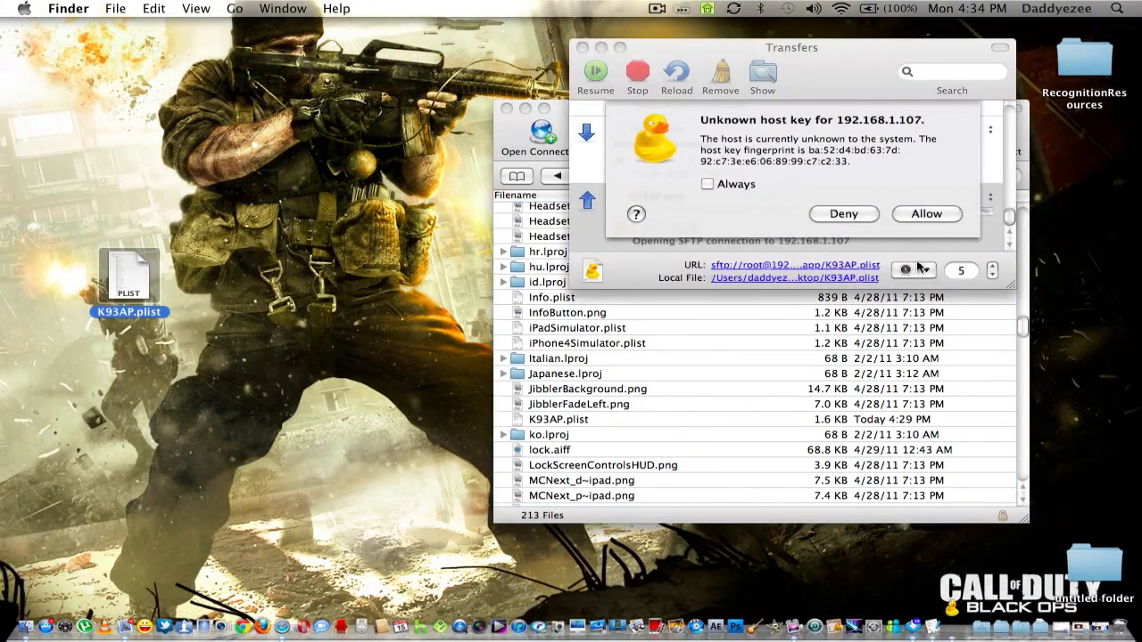
{"action": "left_click", "coordinate": [926, 214]}
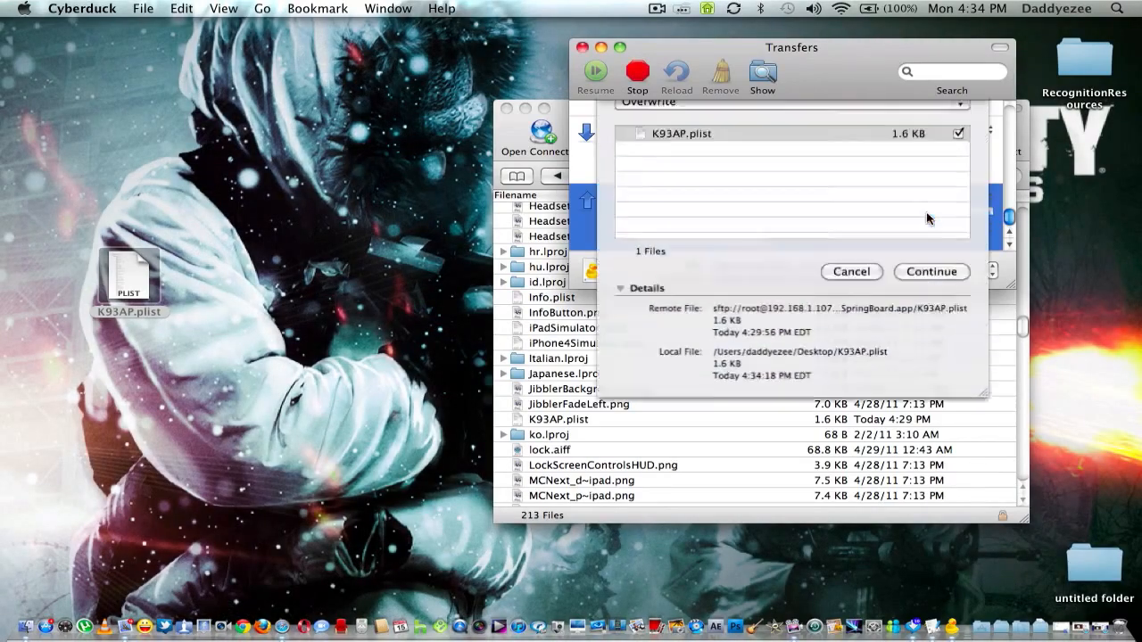
{"action": "left_click", "coordinate": [930, 271]}
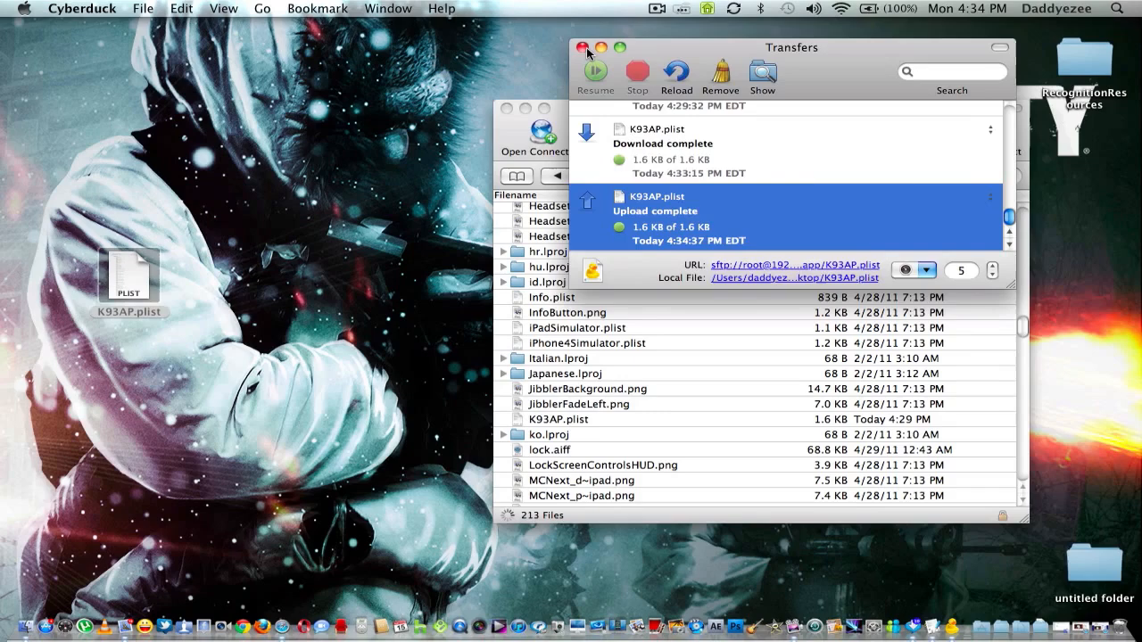
- Close the transfers list and browse to System/Library/PrivateFrameworks/VoiceServices.framework on the iPad
{"action": "left_click", "coordinate": [582, 47]}
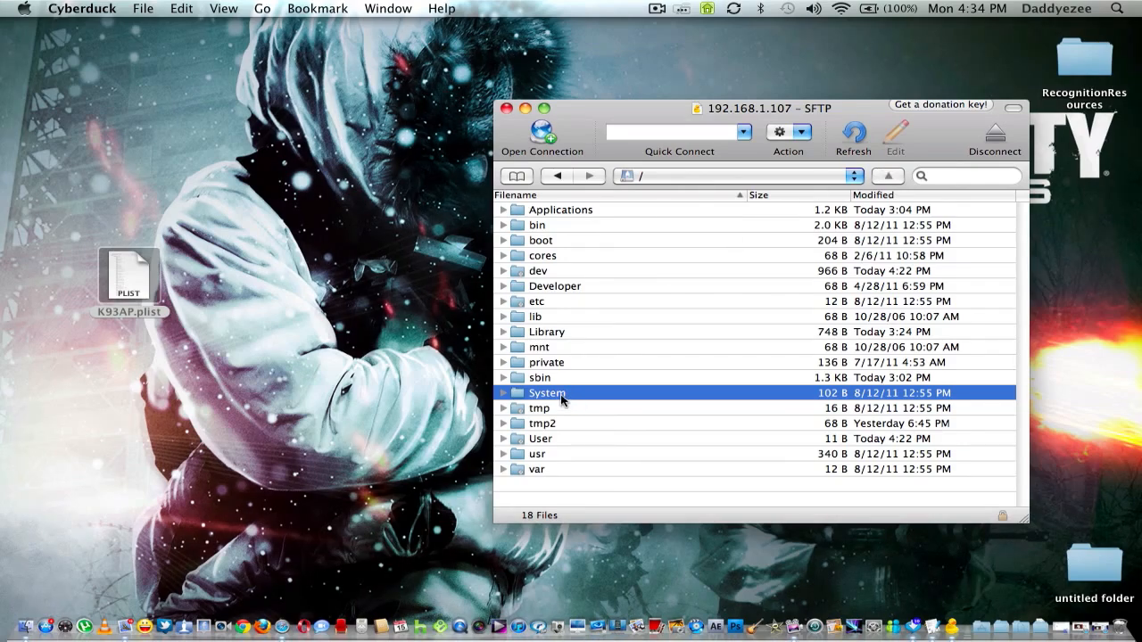
{"action": "double_click", "coordinate": [546, 393]}
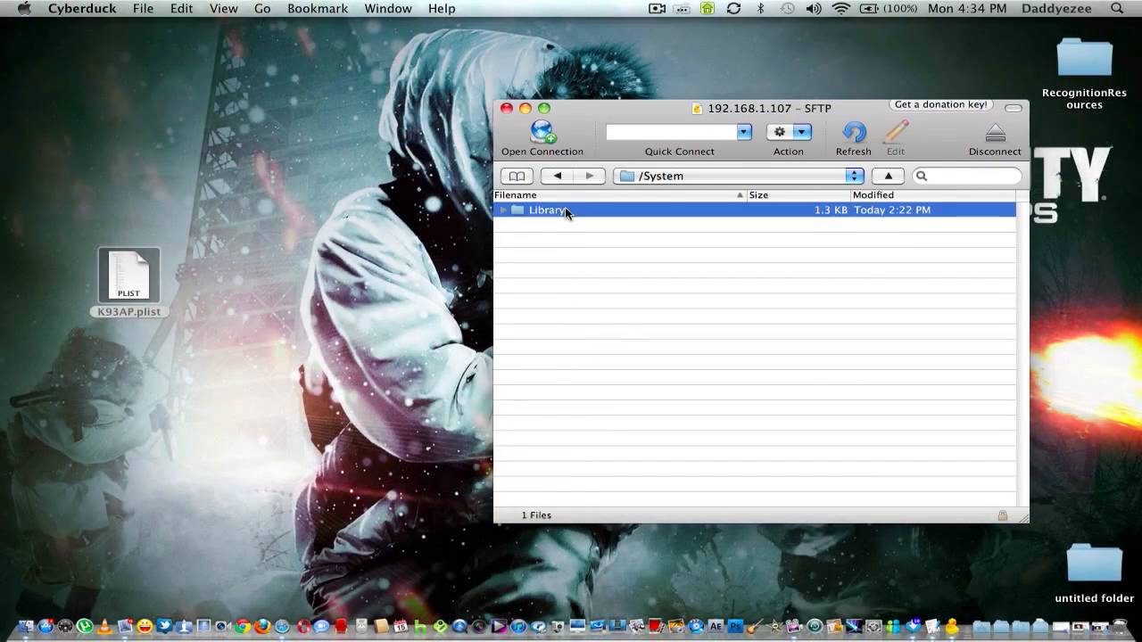
{"action": "double_click", "coordinate": [545, 210]}
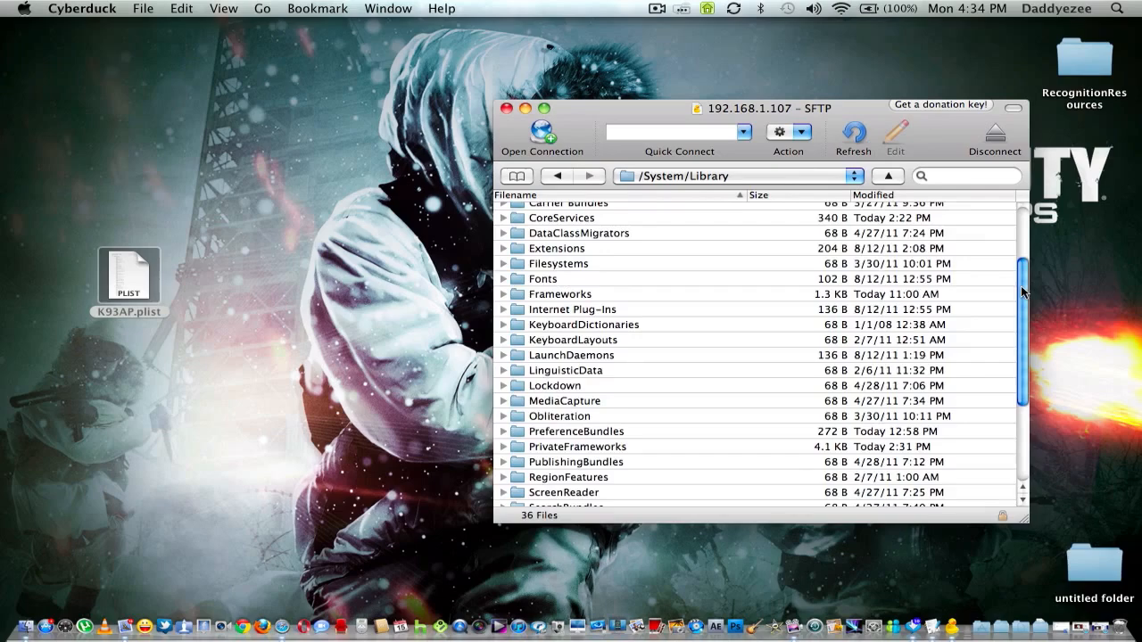
{"action": "scroll", "scroll_direction": "down", "scroll_amount": 3}
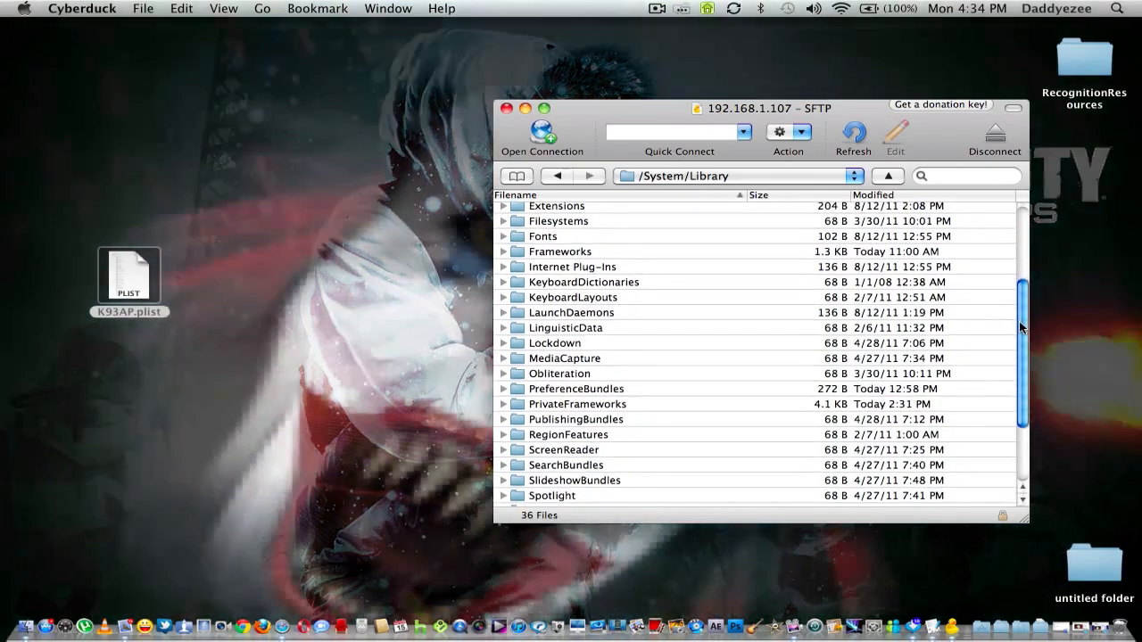
{"action": "scroll", "scroll_direction": "down", "scroll_amount": 3}
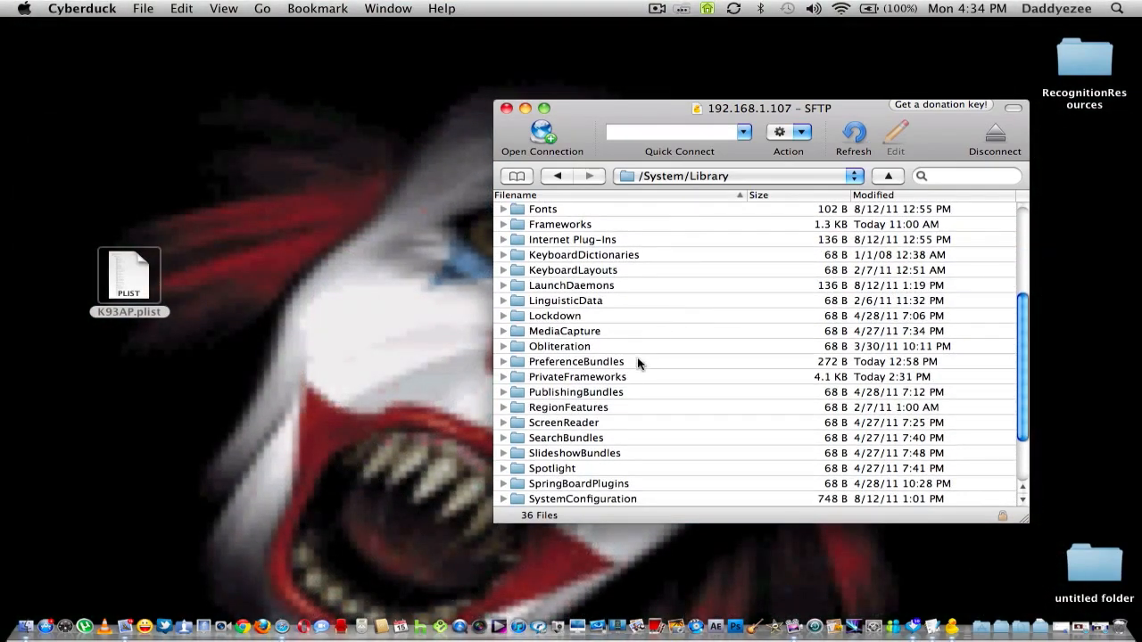
{"action": "left_click", "coordinate": [577, 376]}
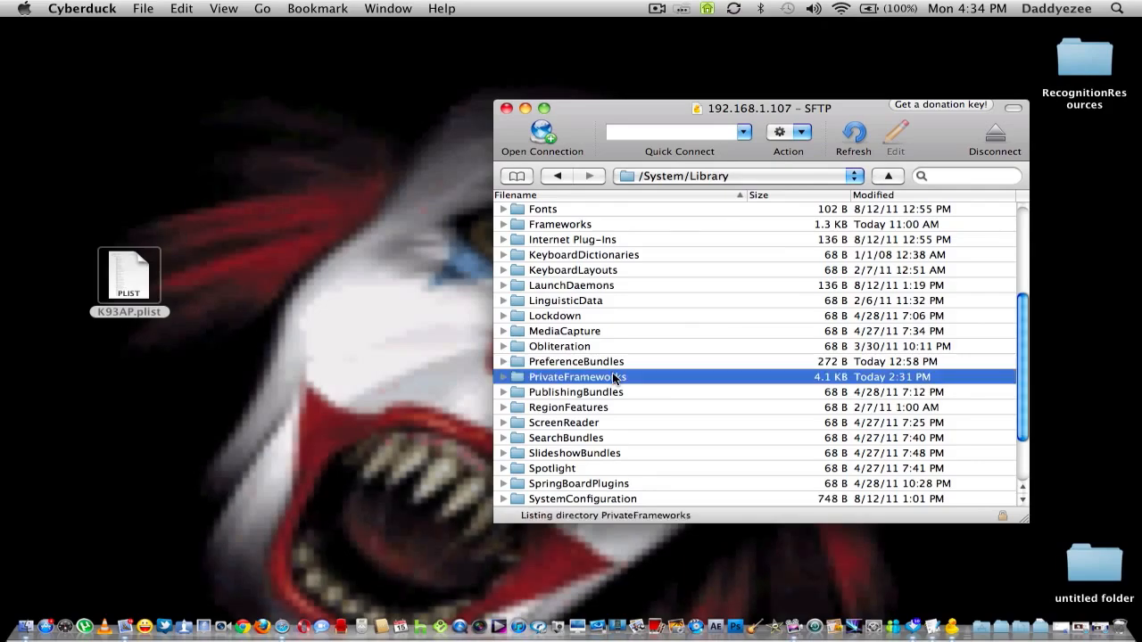
{"action": "double_click", "coordinate": [577, 377]}
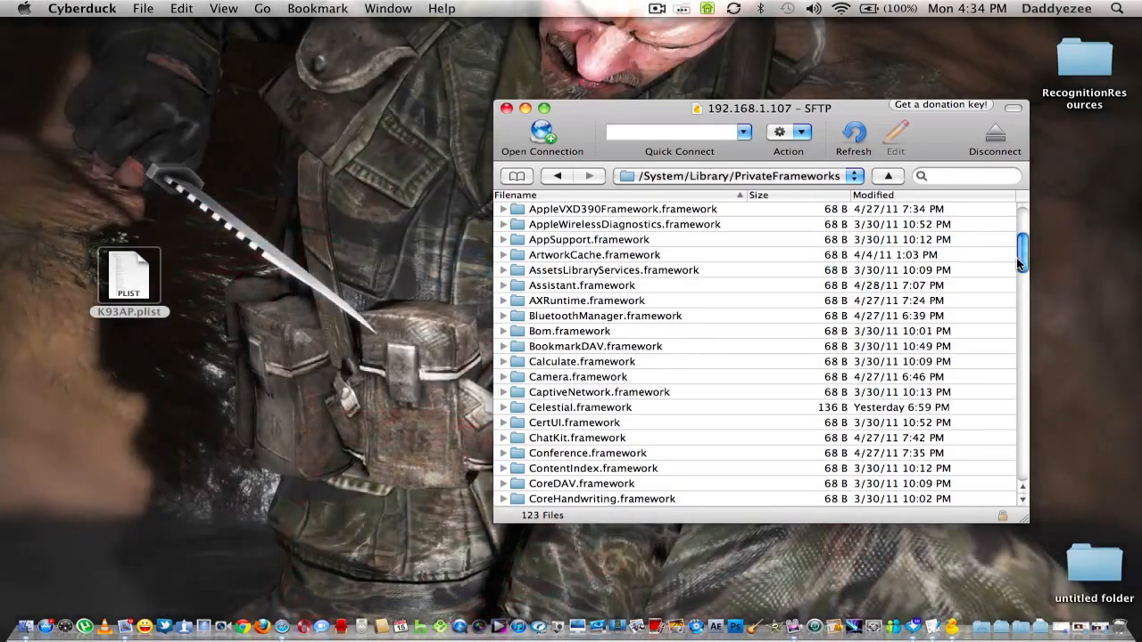
{"action": "scroll", "scroll_direction": "down", "scroll_amount": 3}
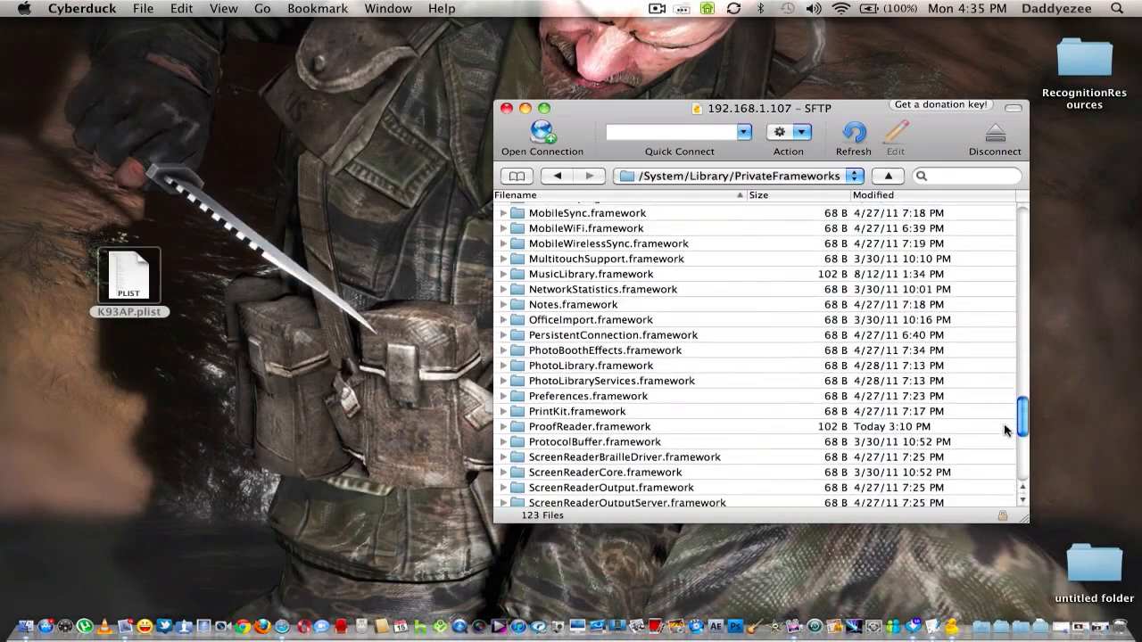
{"action": "scroll", "scroll_direction": "down", "scroll_amount": 3}
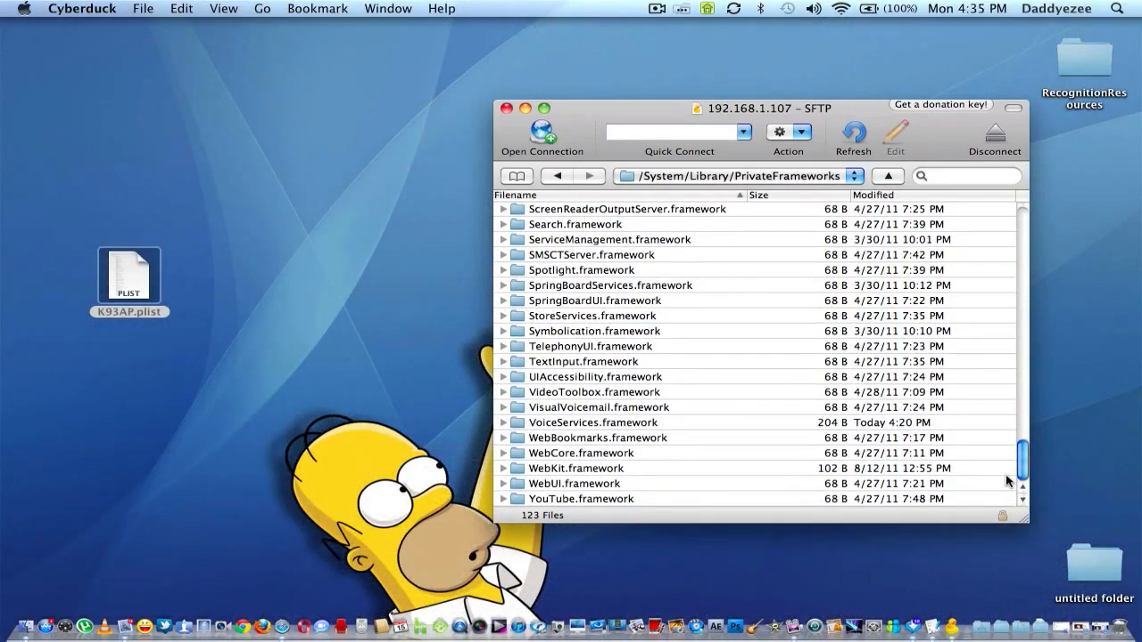
{"action": "left_click", "coordinate": [593, 422]}
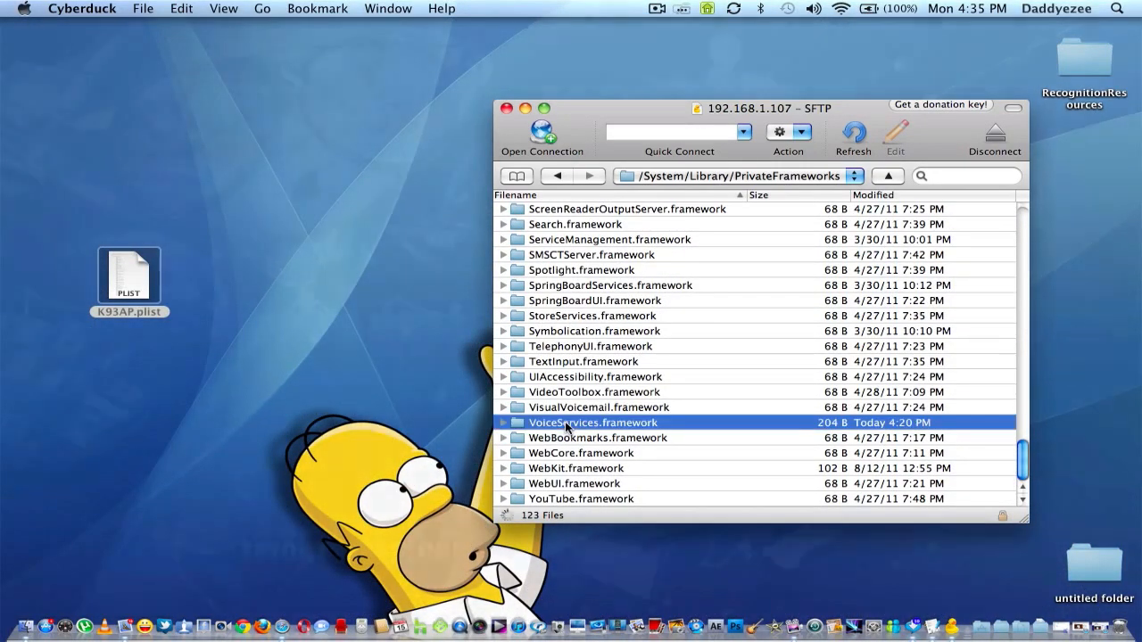
{"action": "double_click", "coordinate": [592, 421]}
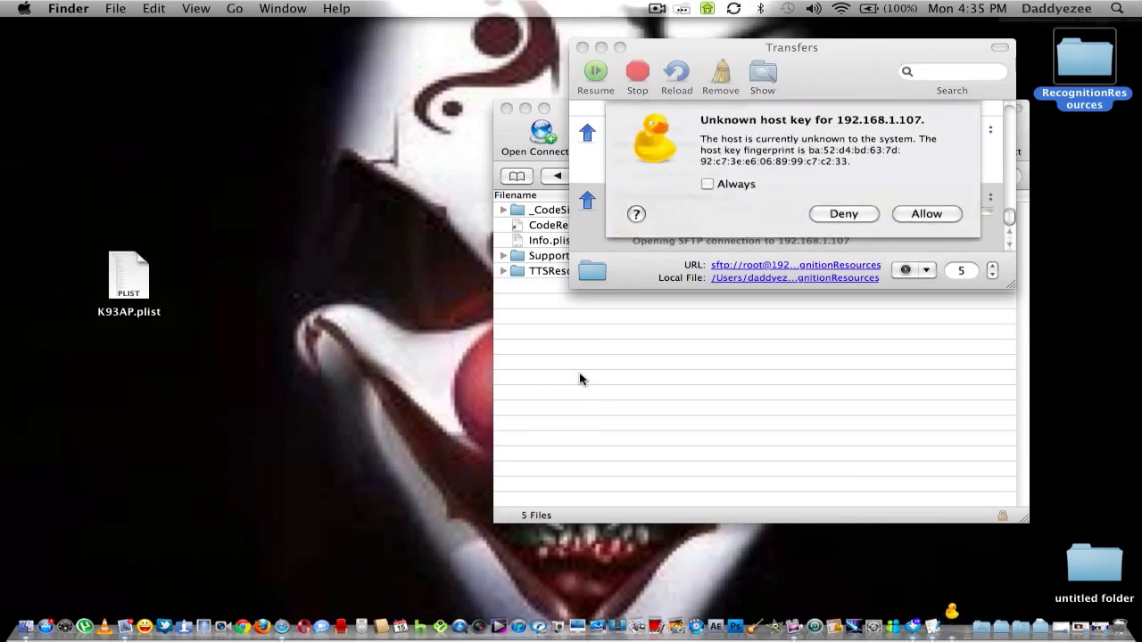
- Allow the host key so the 20.4 MB RecognitionResources upload completes, then quit Cyberduck
{"action": "left_click", "coordinate": [925, 213]}
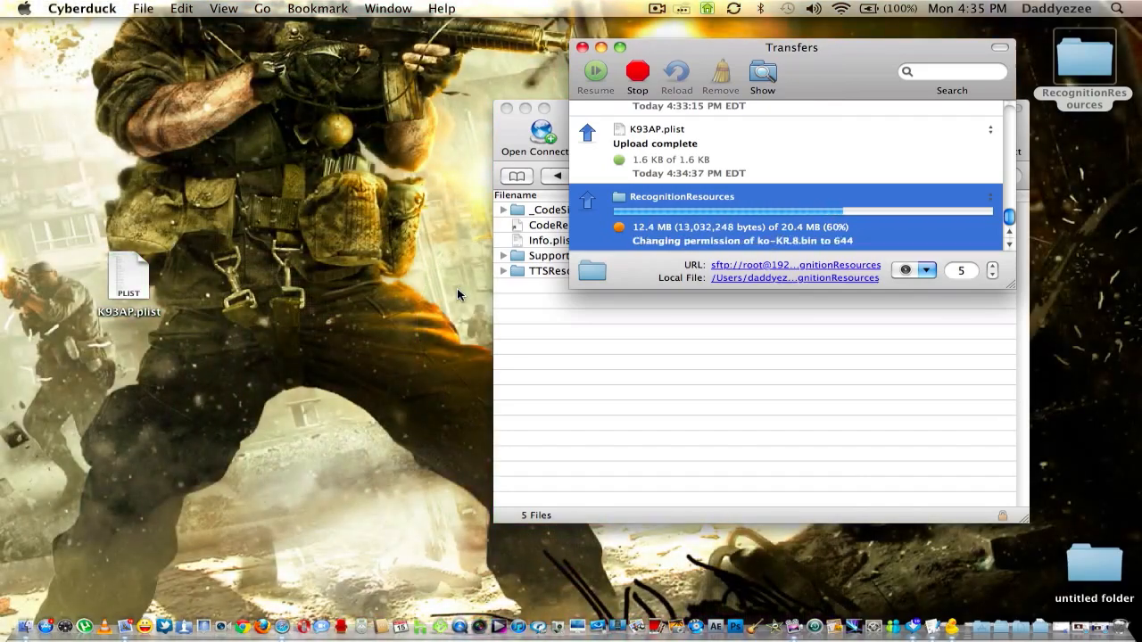
{"action": "mouse_move", "coordinate": [110, 345]}
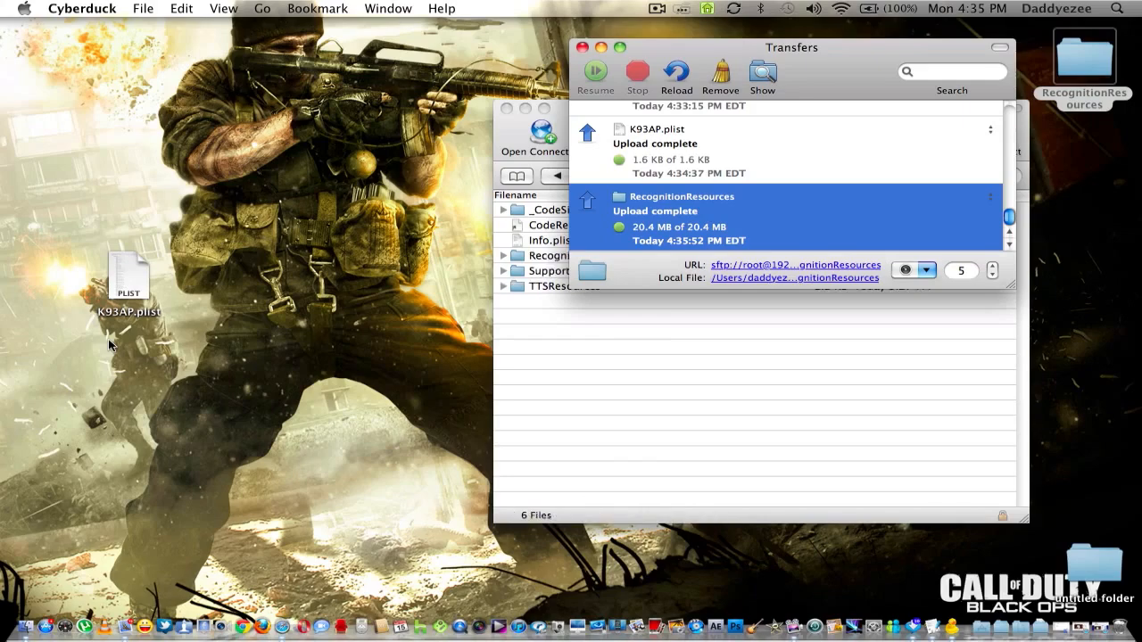
{"action": "mouse_move", "coordinate": [553, 49]}
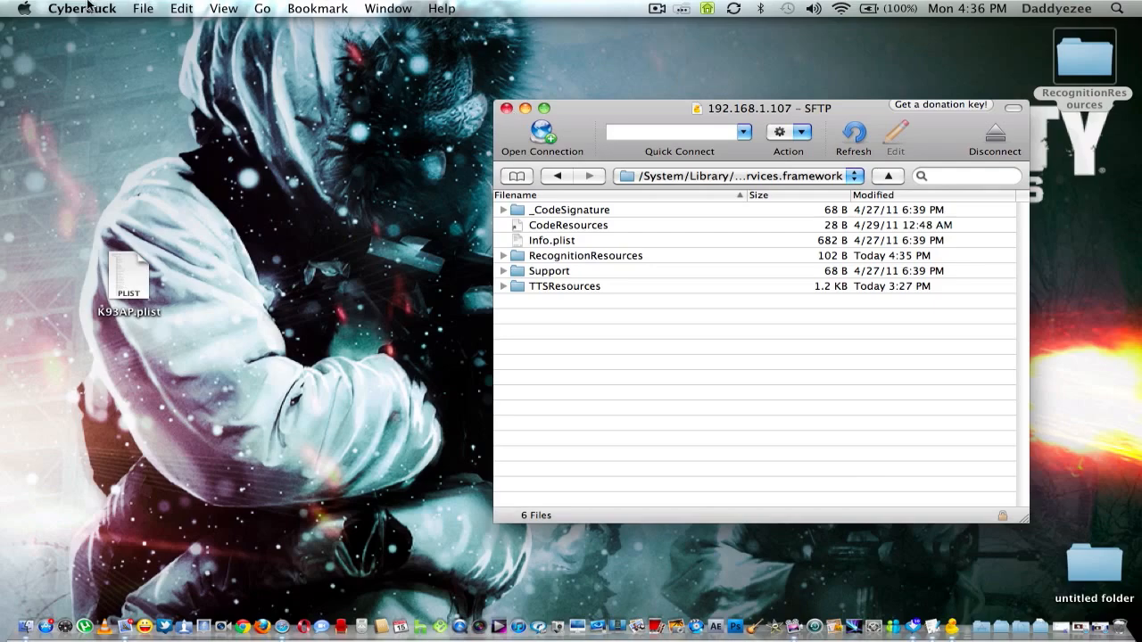
{"action": "left_click", "coordinate": [82, 8]}
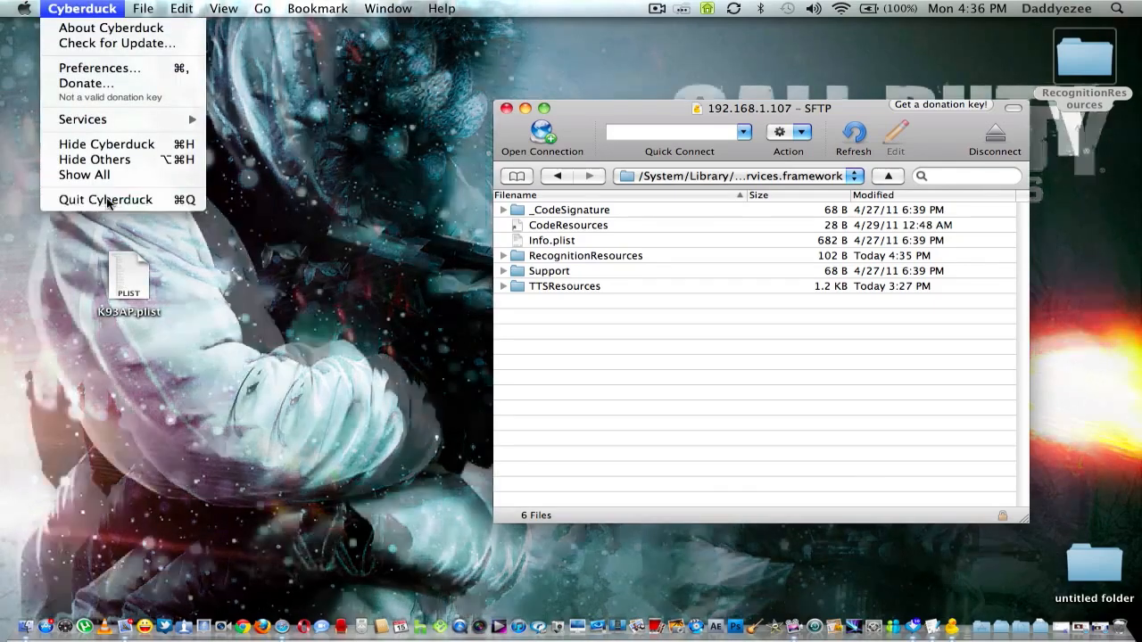
{"action": "left_click", "coordinate": [104, 199]}
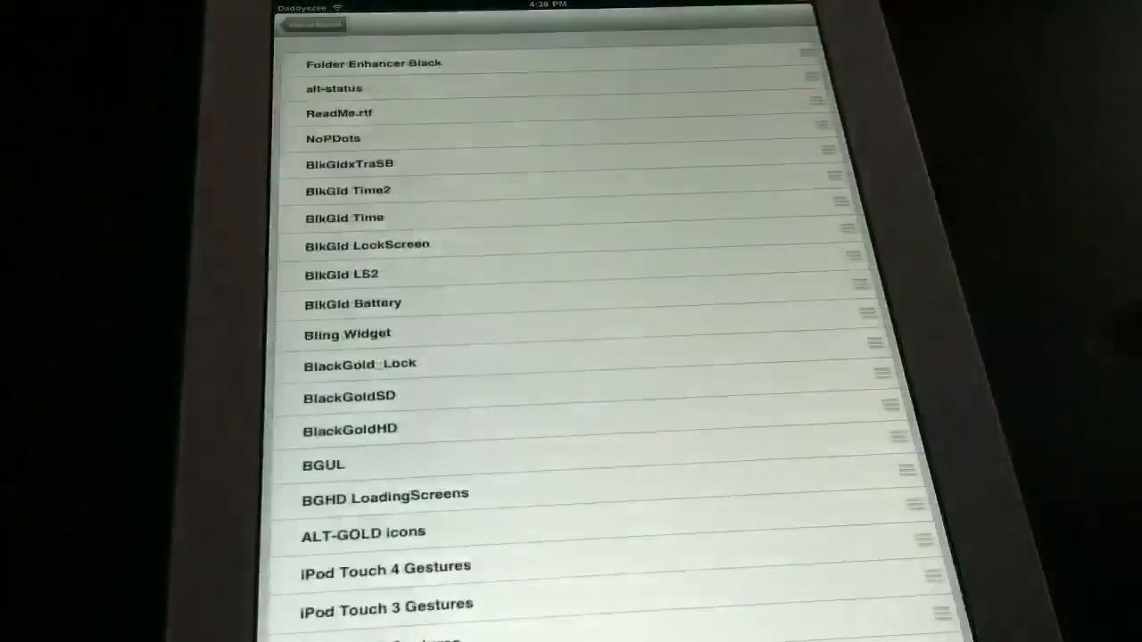
- Scroll WinterBoard's Select Themes list and toggle one theme entry
{"action": "scroll", "scroll_direction": "down", "scroll_amount": 3}
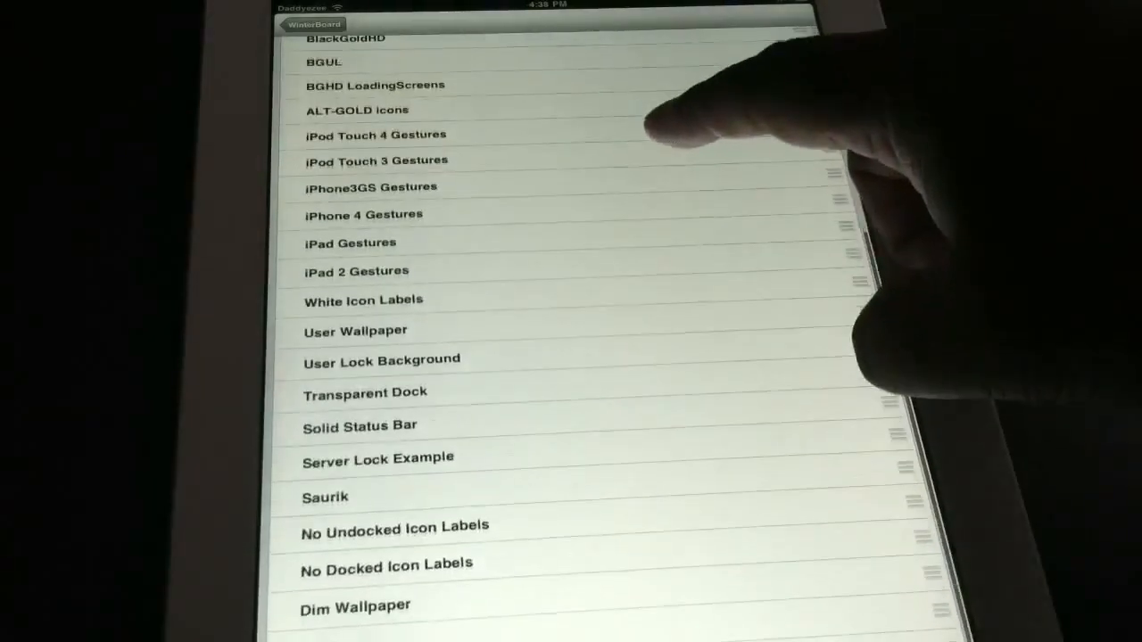
{"action": "scroll", "scroll_direction": "down", "scroll_amount": 3}
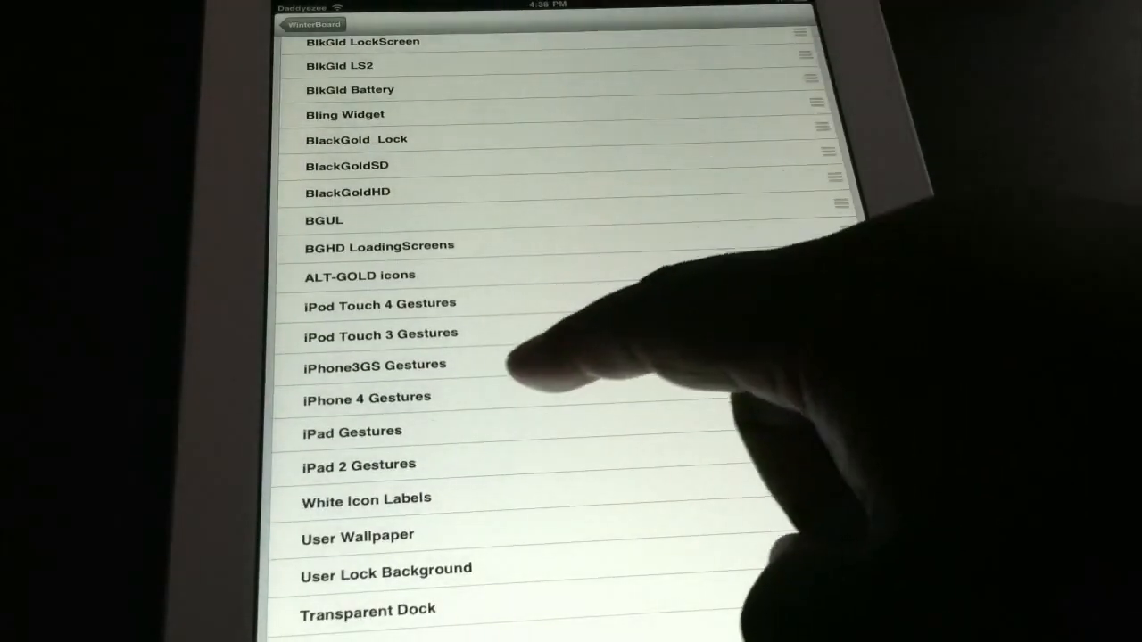
{"action": "left_click", "coordinate": [358, 465]}
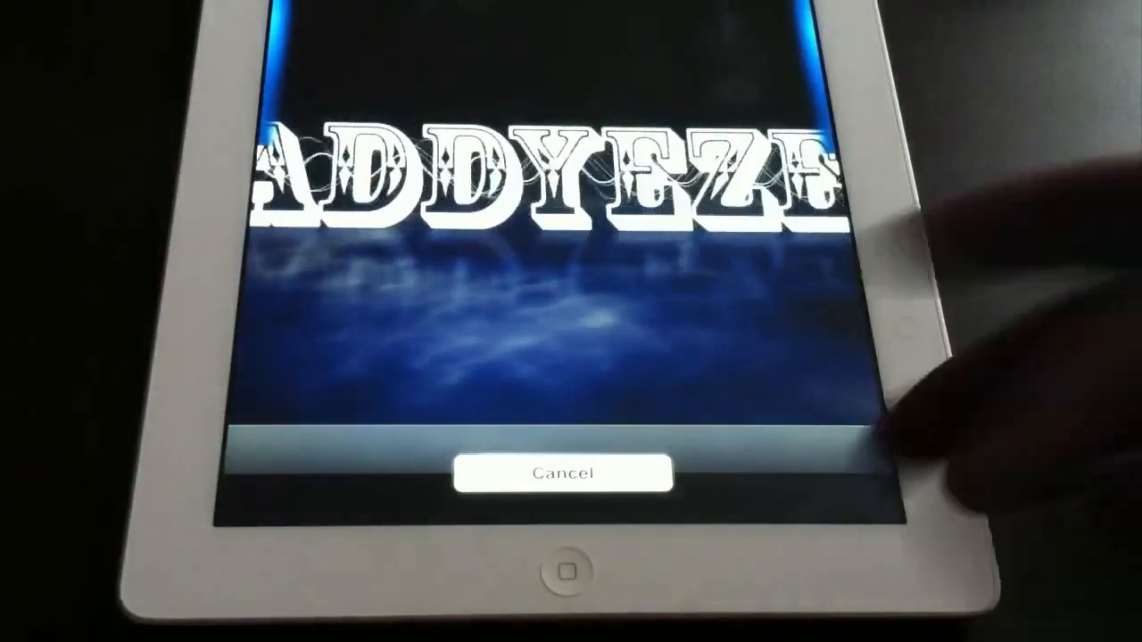
- Cancel the Voice Control overlay to return to the iPad home screen
{"action": "left_click", "coordinate": [558, 473]}
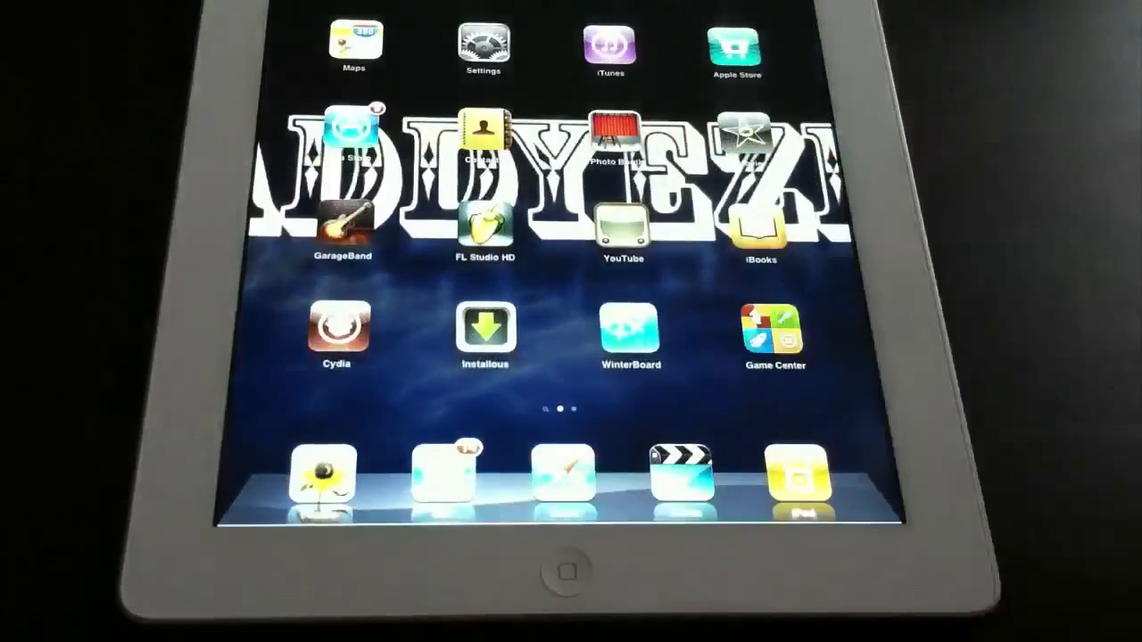